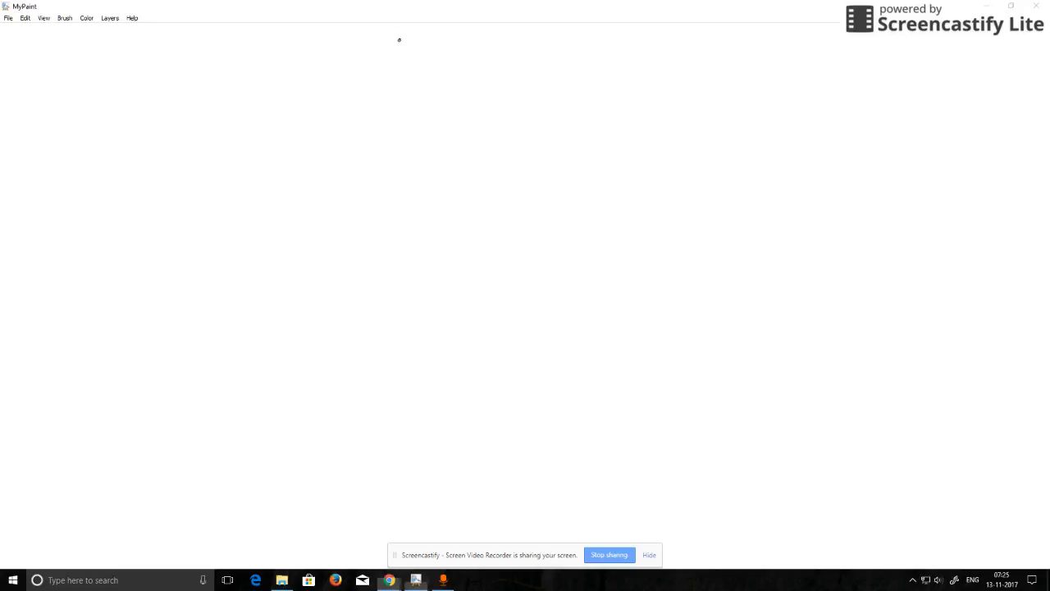
Handwrite 'Simply Teach' at the top centre and underline it.
drag(379, 53, 440, 46)
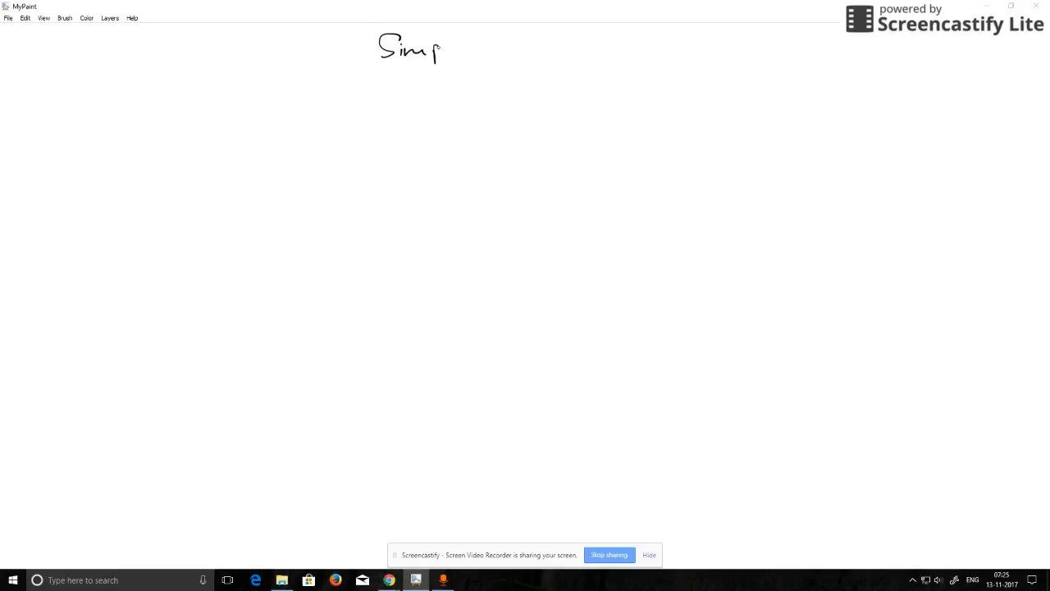
drag(443, 49, 496, 57)
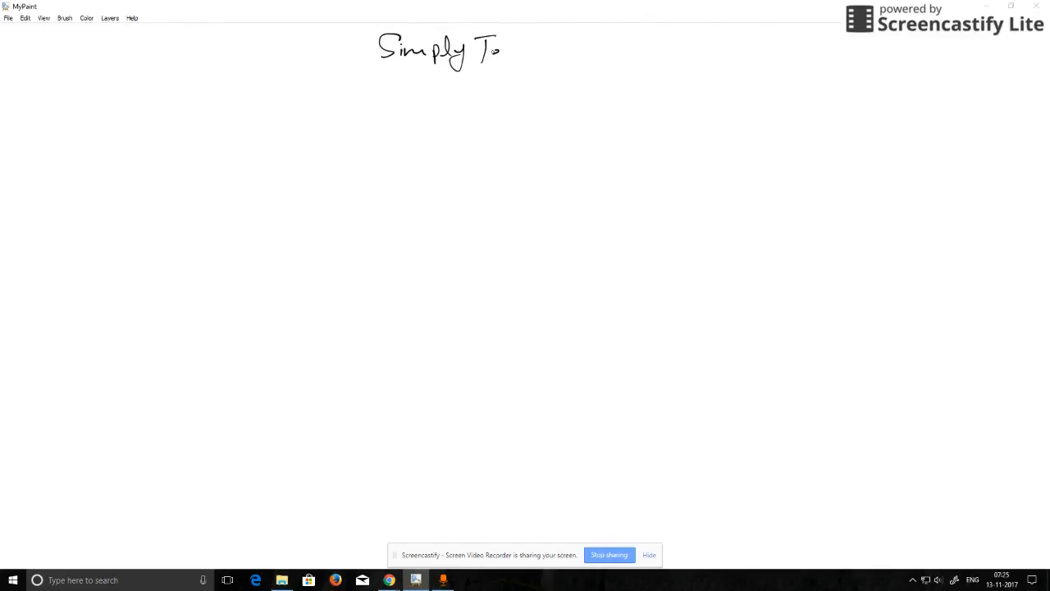
drag(493, 50, 542, 57)
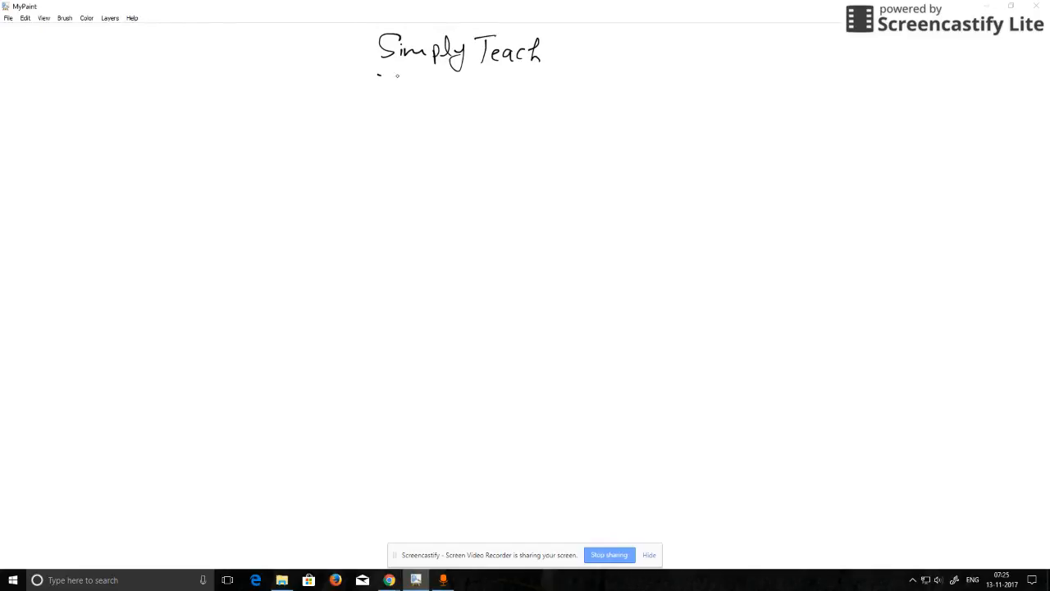
drag(377, 74, 538, 75)
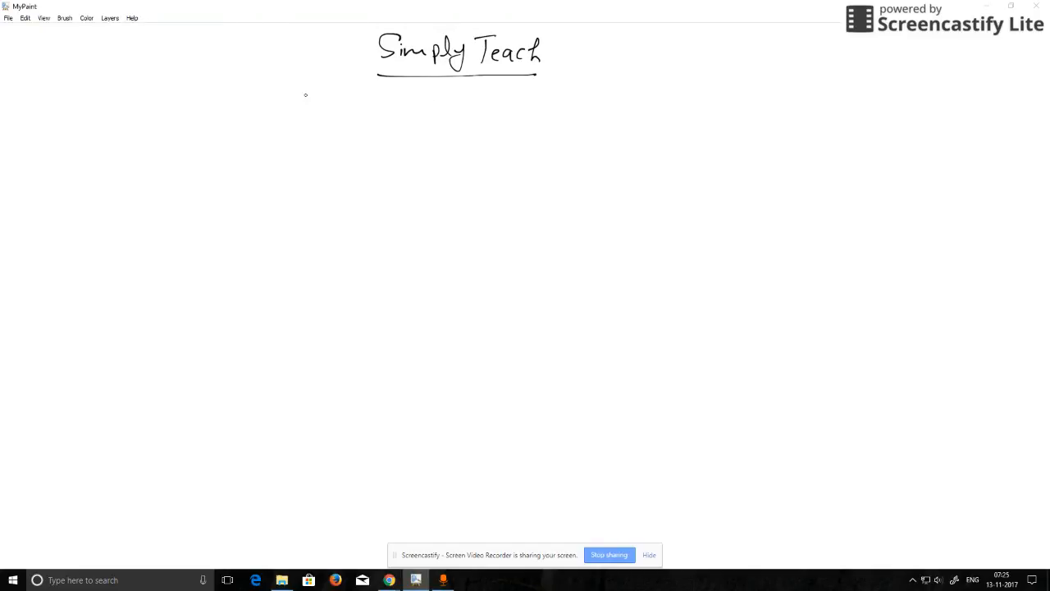
Handwrite 'Input Devices & Output Devices.' on the line below the title.
drag(289, 102, 331, 112)
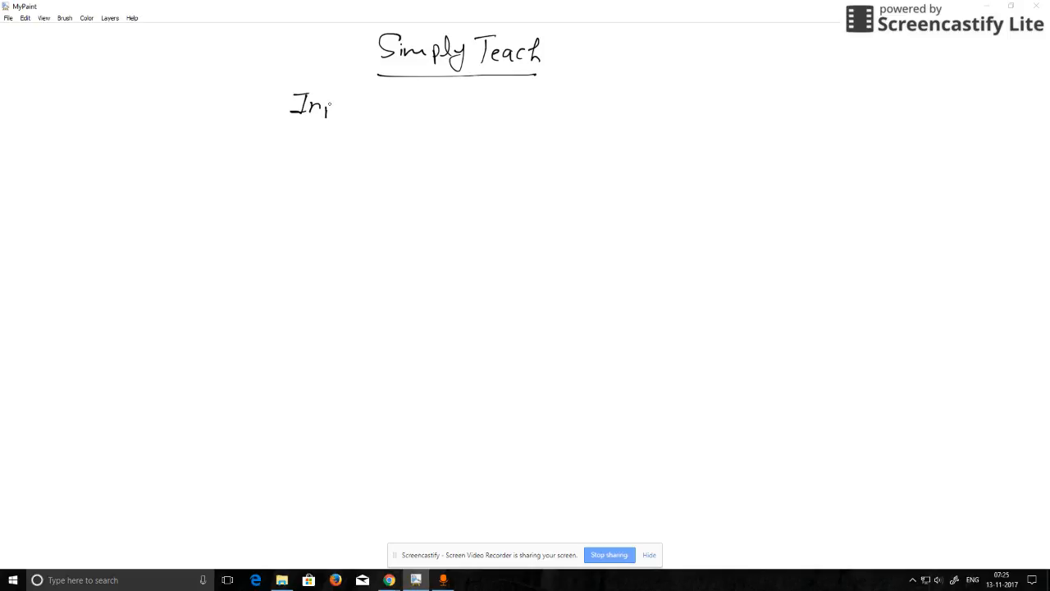
drag(328, 105, 402, 105)
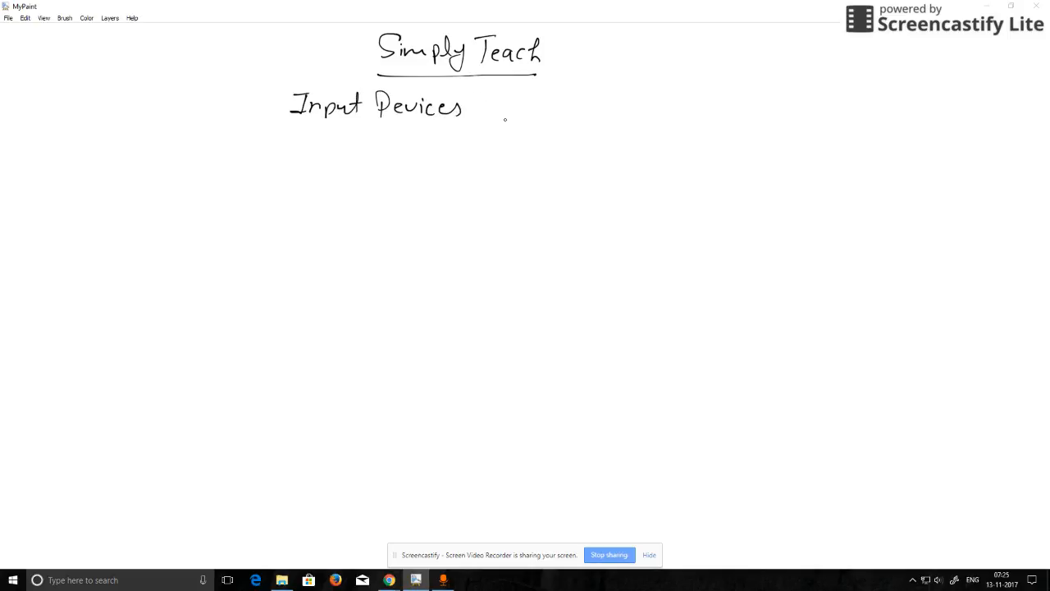
drag(472, 105, 545, 105)
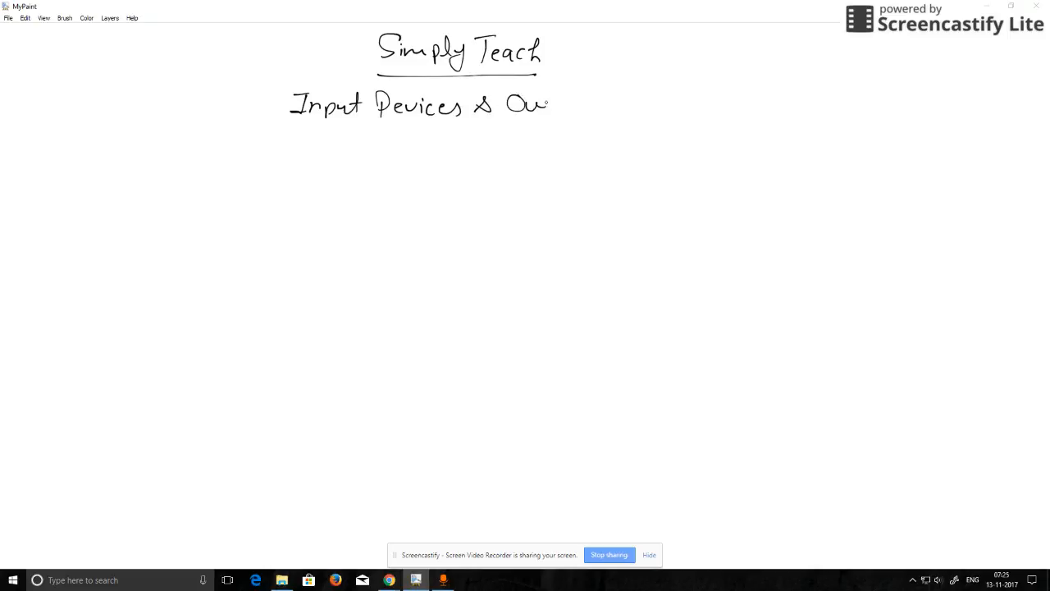
drag(550, 105, 607, 105)
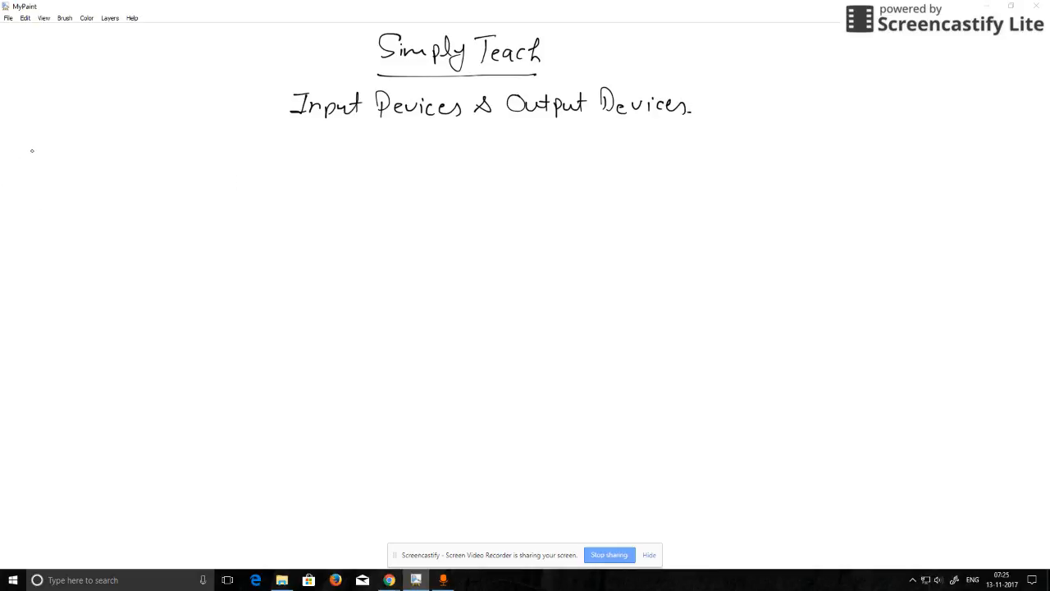
Write a circled 1 at the left margin followed by 'Input Device' and an arrow.
drag(13, 151, 24, 168)
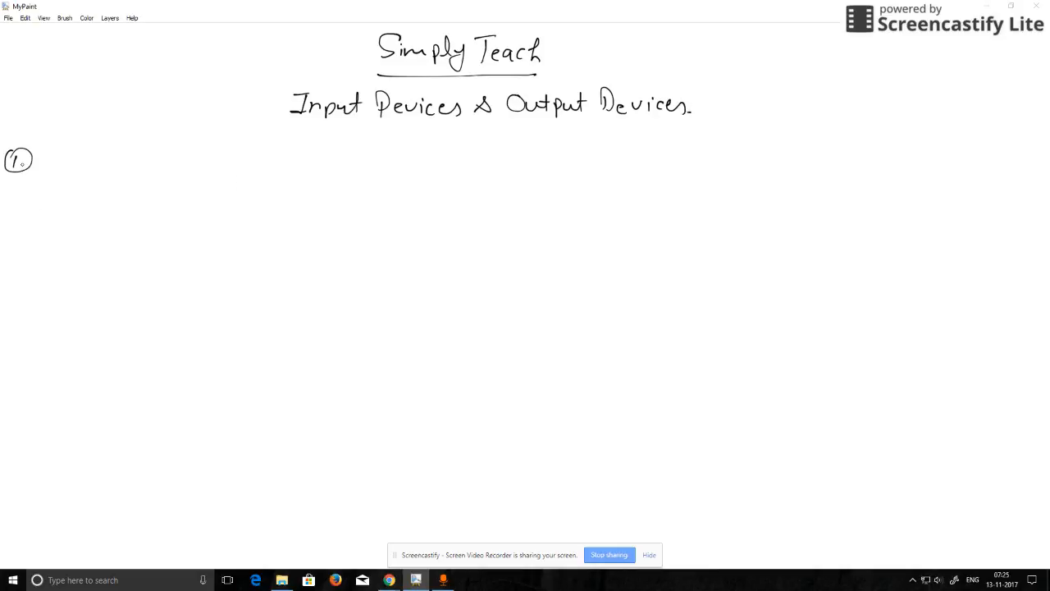
drag(41, 155, 69, 164)
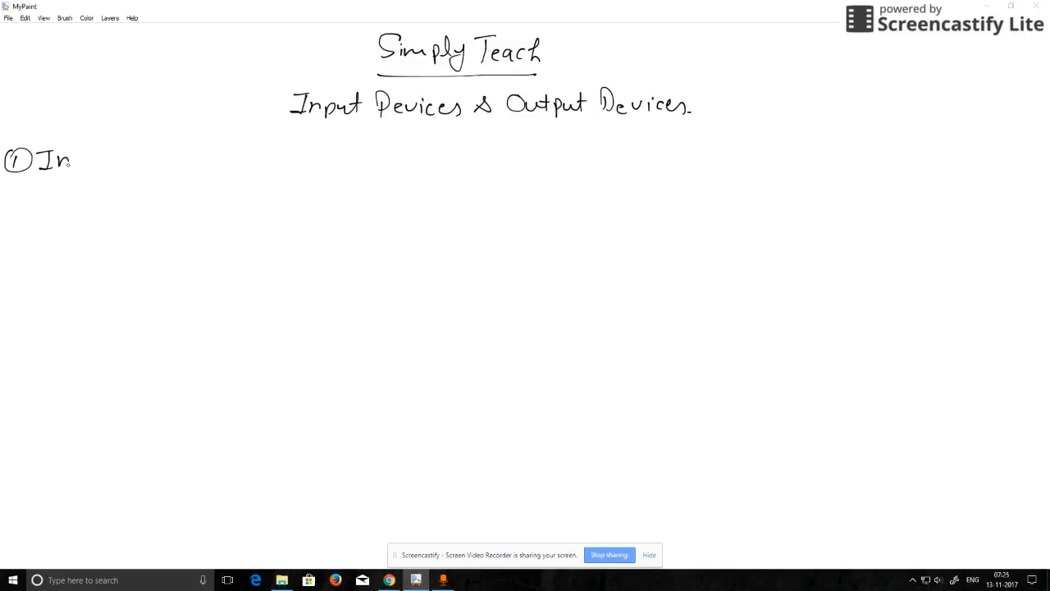
drag(69, 161, 123, 161)
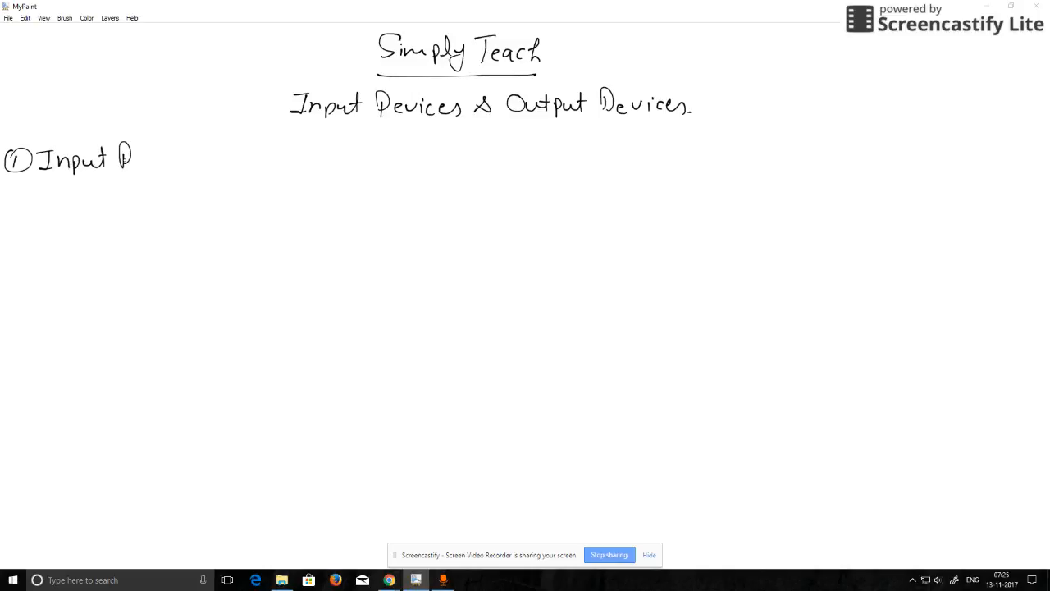
drag(128, 156, 188, 161)
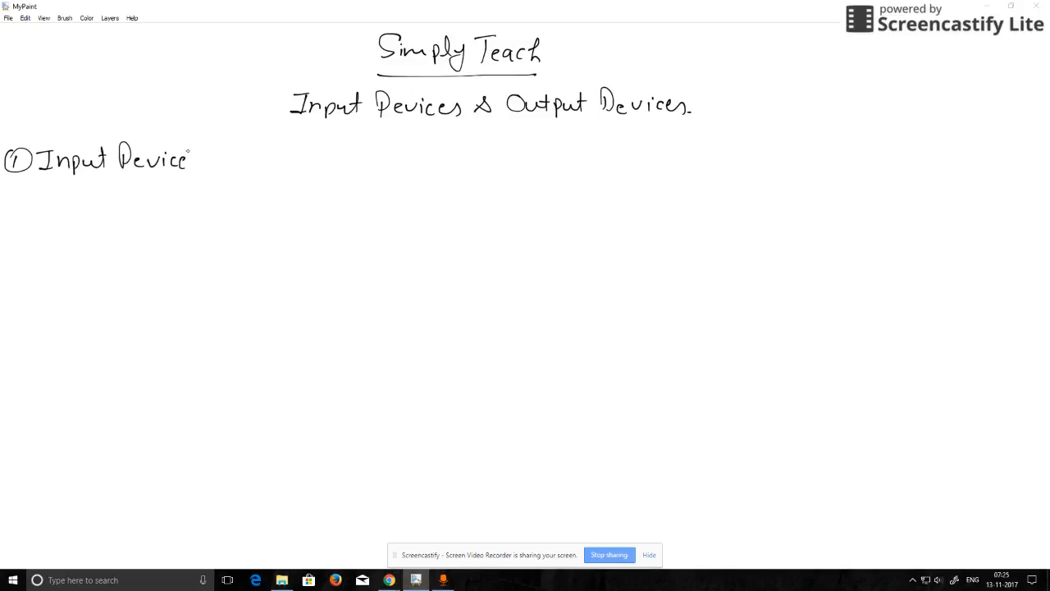
drag(194, 161, 230, 156)
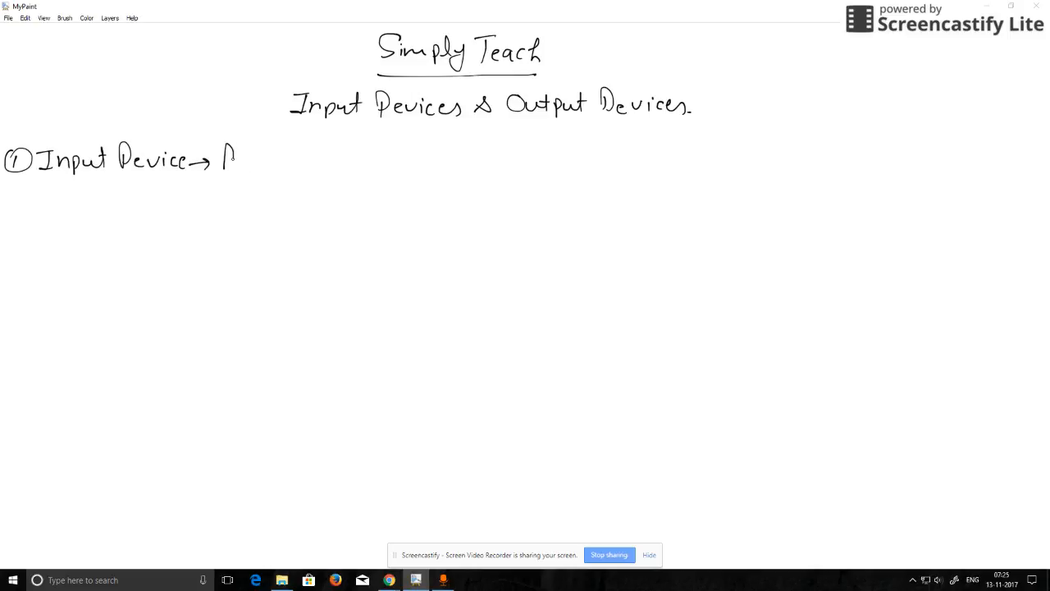
Continue the definition with 'Any Device or component through'.
drag(233, 156, 295, 161)
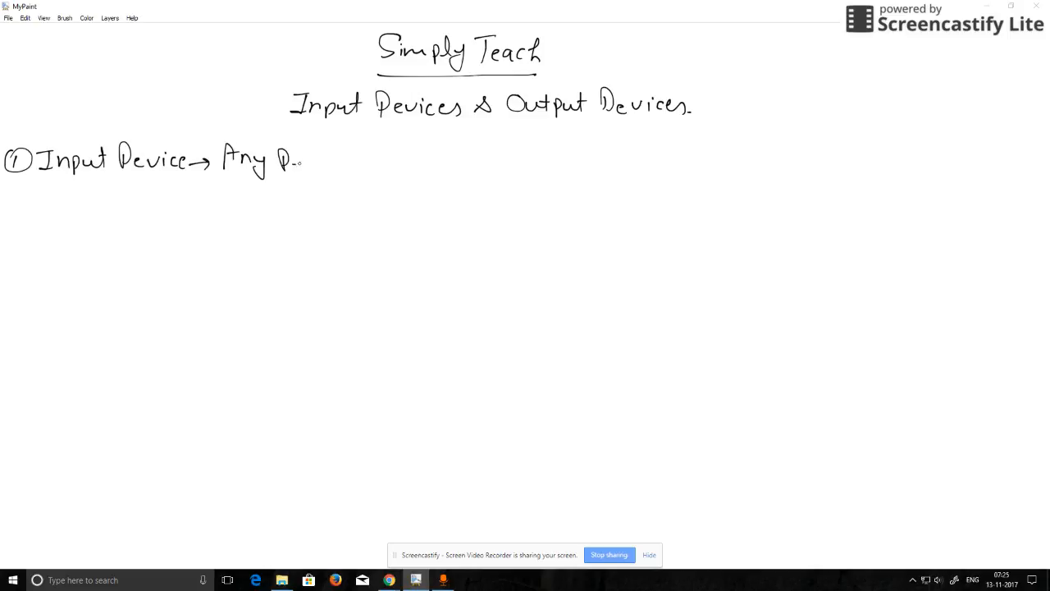
drag(287, 161, 353, 161)
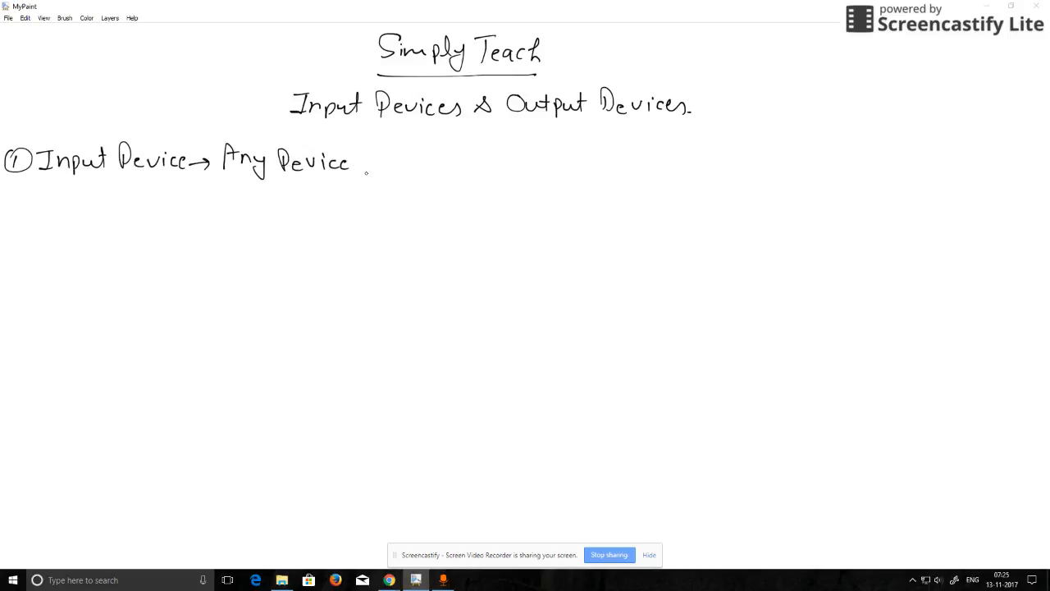
drag(361, 161, 426, 162)
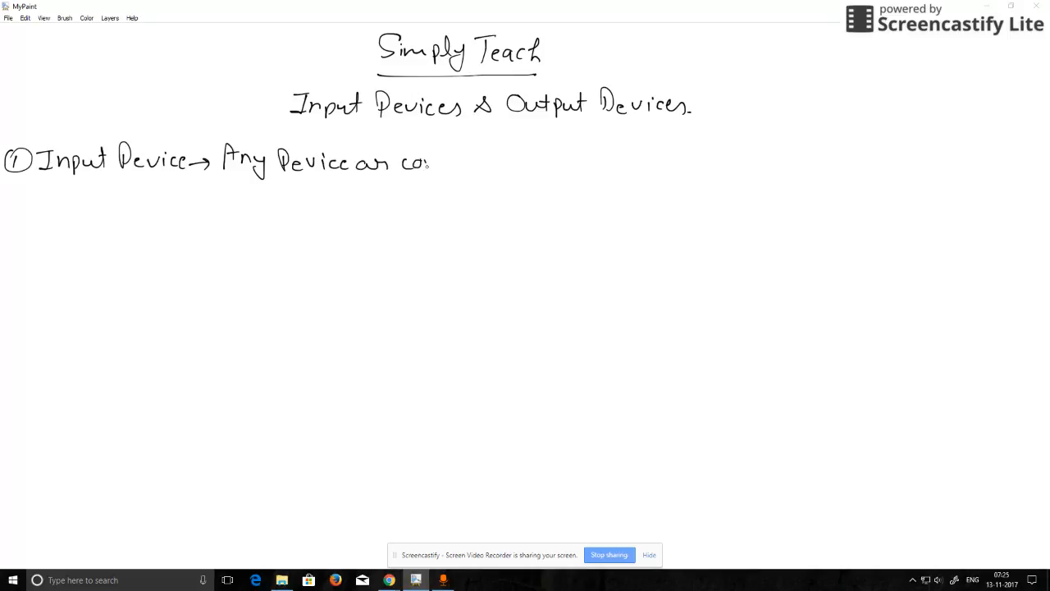
drag(427, 163, 508, 163)
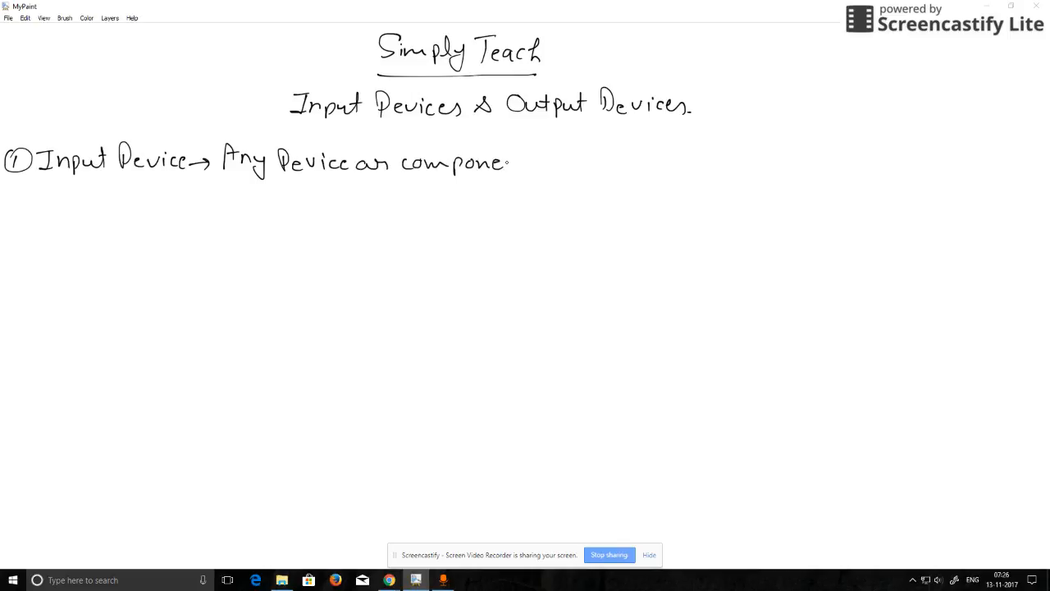
drag(509, 161, 567, 161)
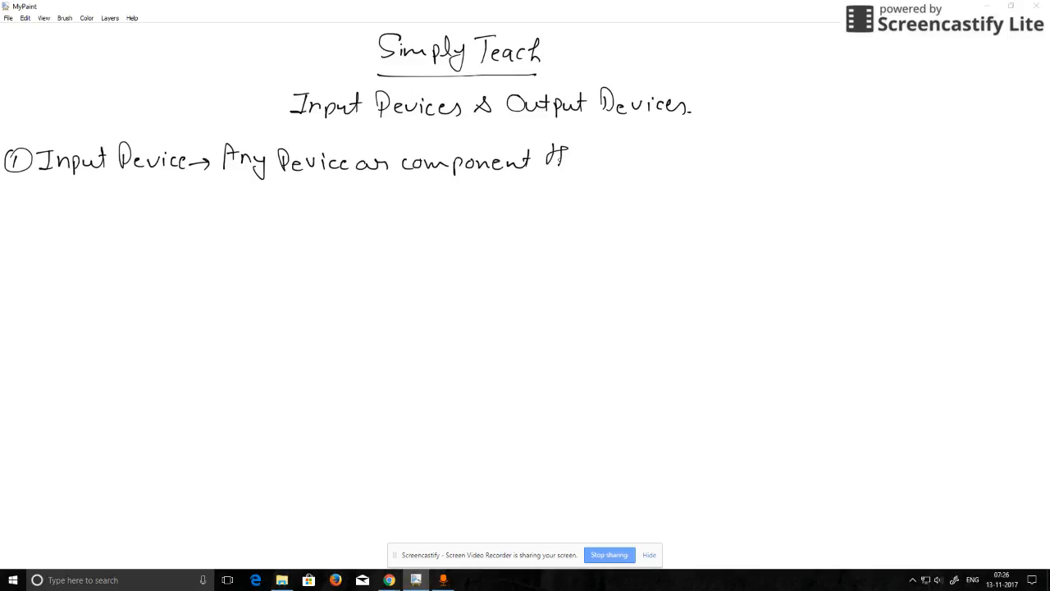
drag(545, 160, 631, 161)
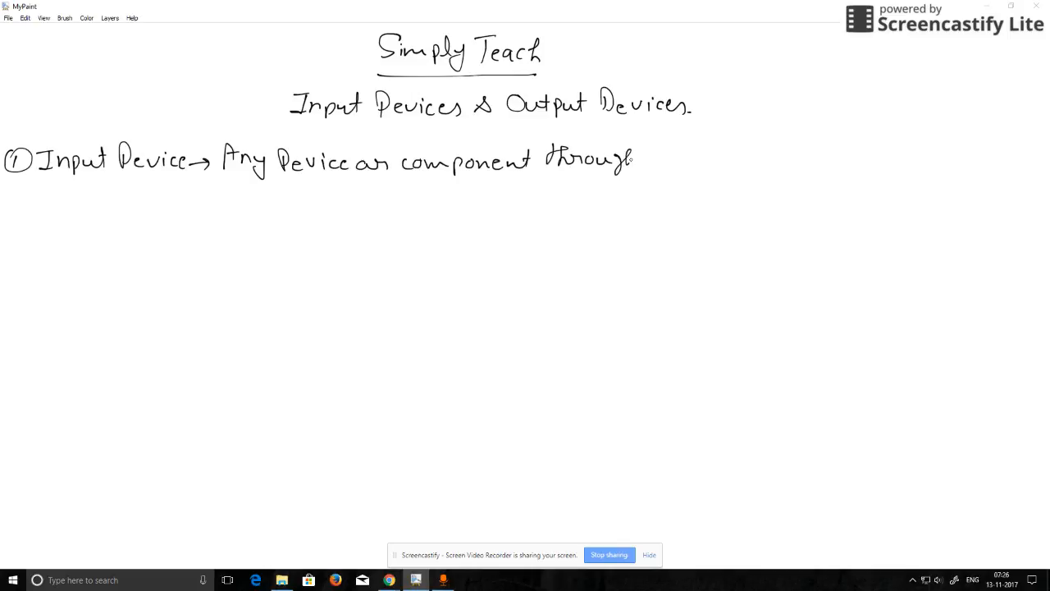
Write 'which we entered data in' to extend the definition.
drag(636, 156, 681, 156)
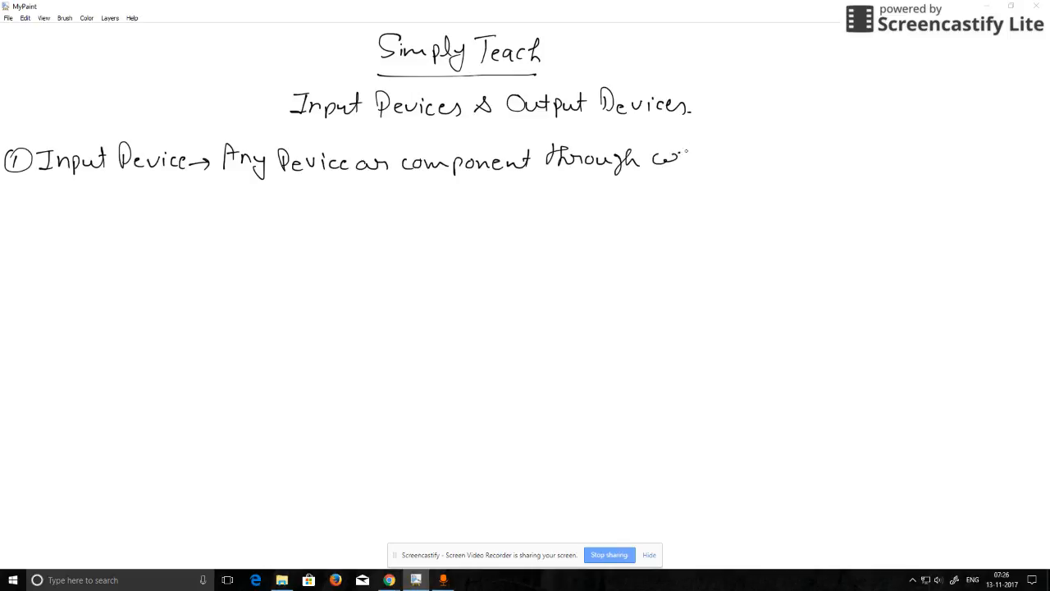
drag(656, 156, 746, 161)
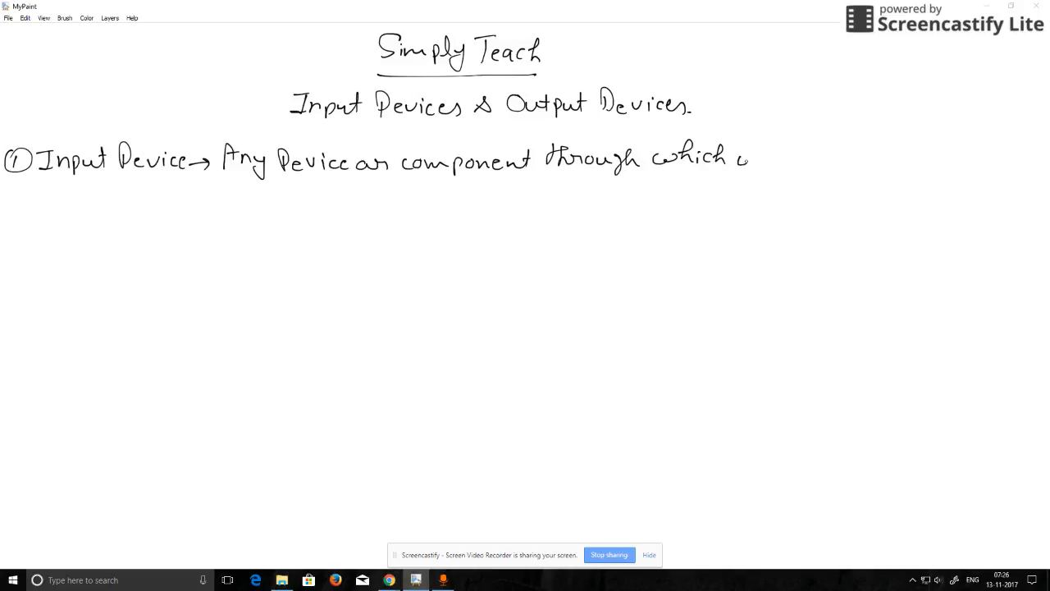
drag(742, 158, 812, 158)
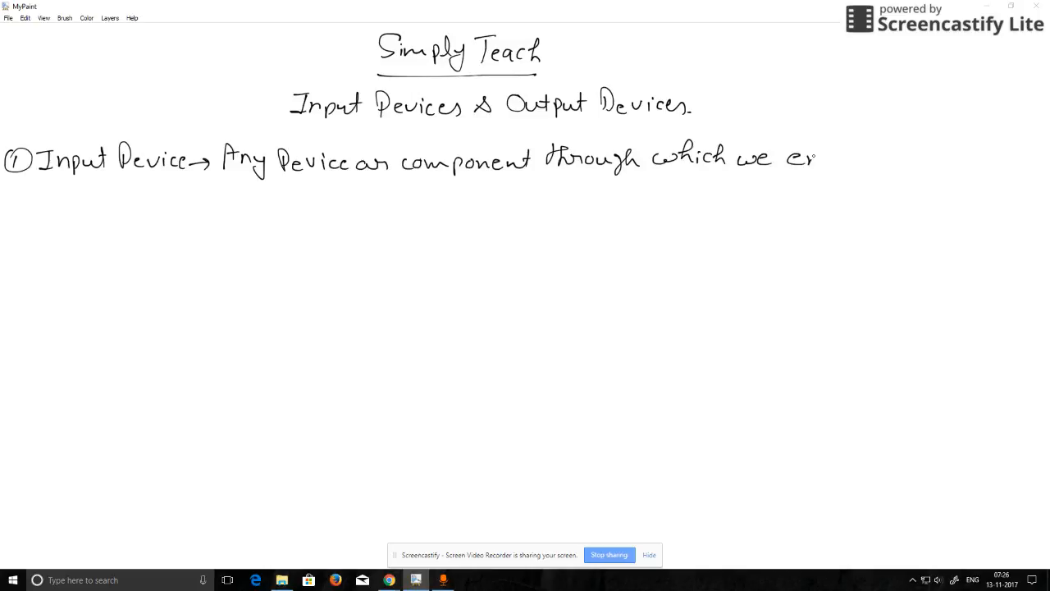
drag(788, 158, 894, 158)
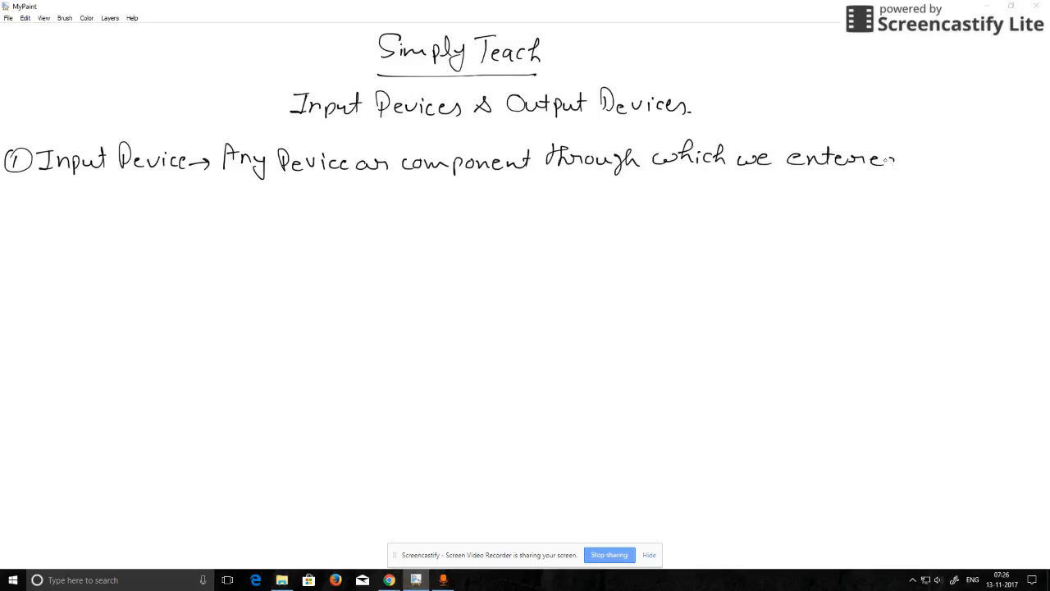
drag(886, 158, 927, 158)
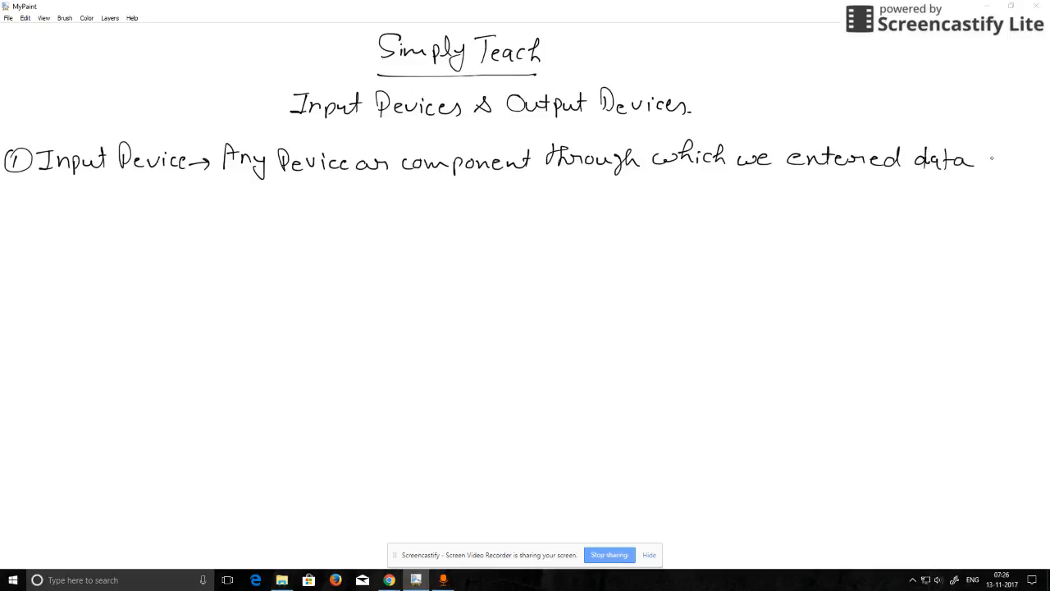
drag(981, 161, 1014, 160)
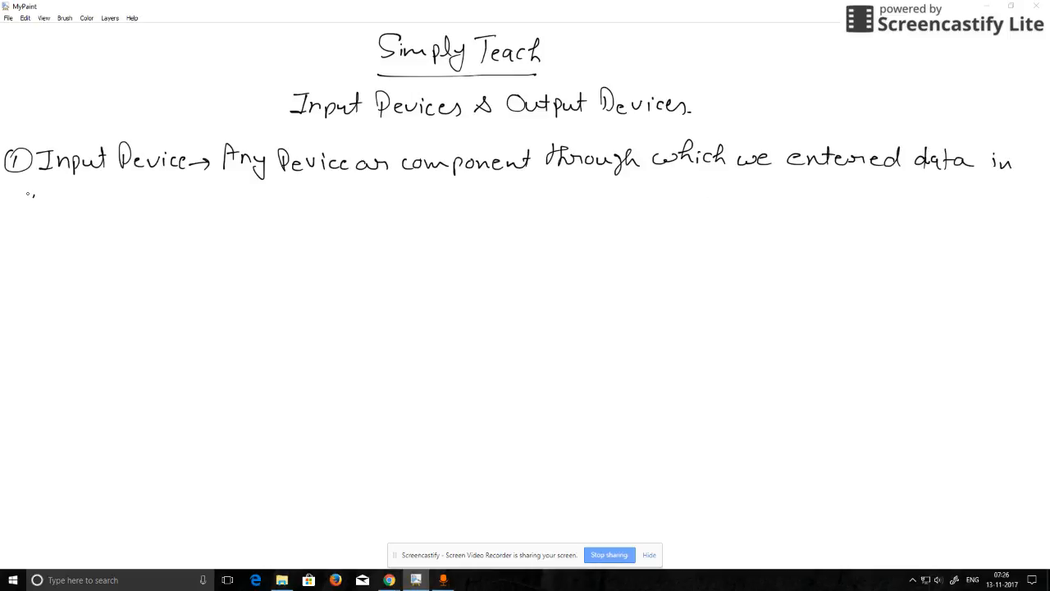
Finish the definition on the next line with 'a computer system.'.
drag(19, 197, 111, 200)
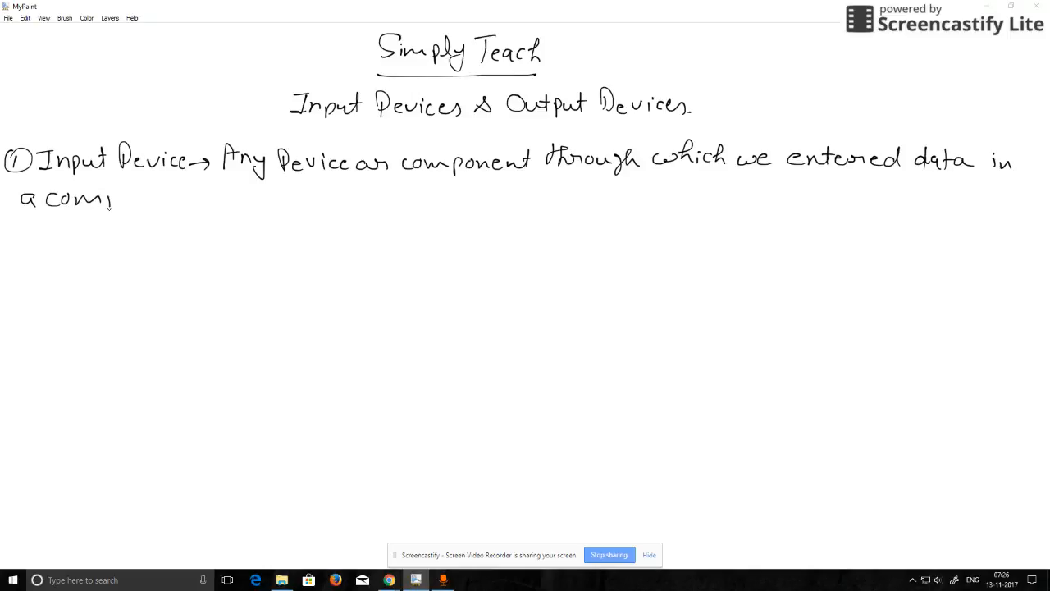
drag(96, 200, 157, 197)
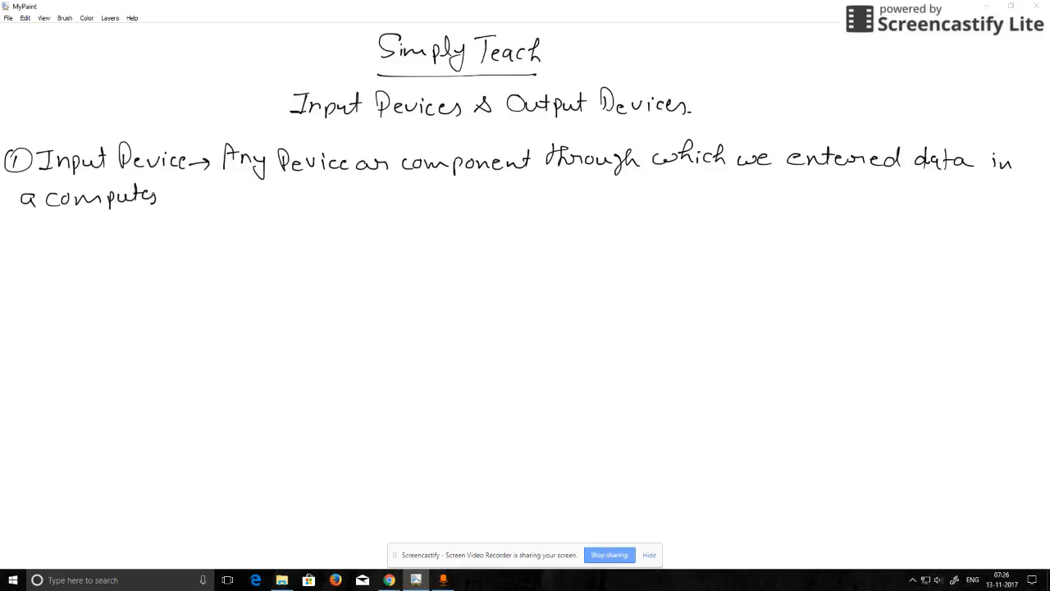
drag(164, 197, 212, 200)
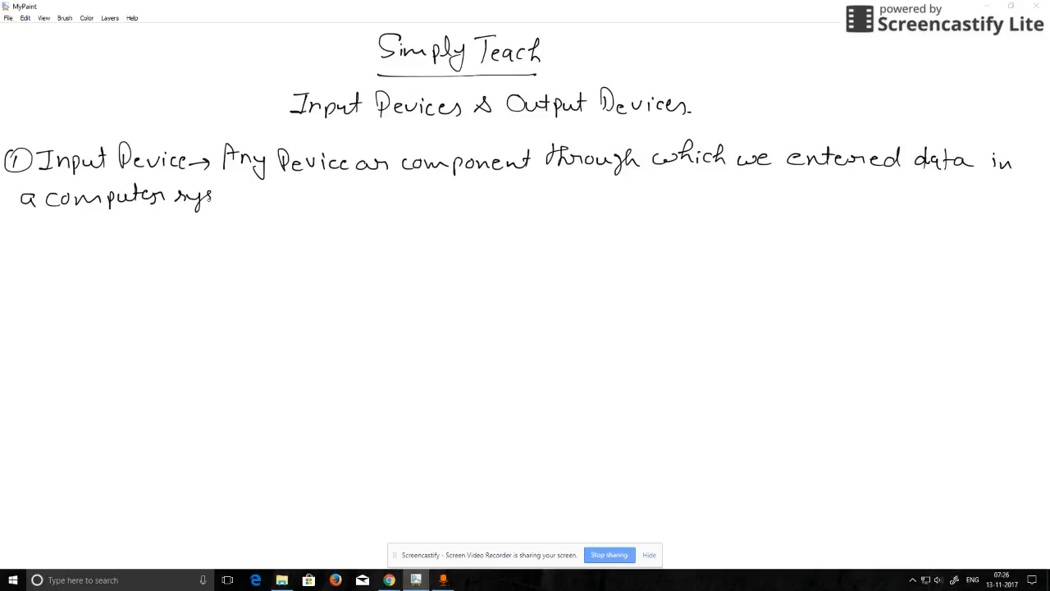
drag(213, 196, 279, 195)
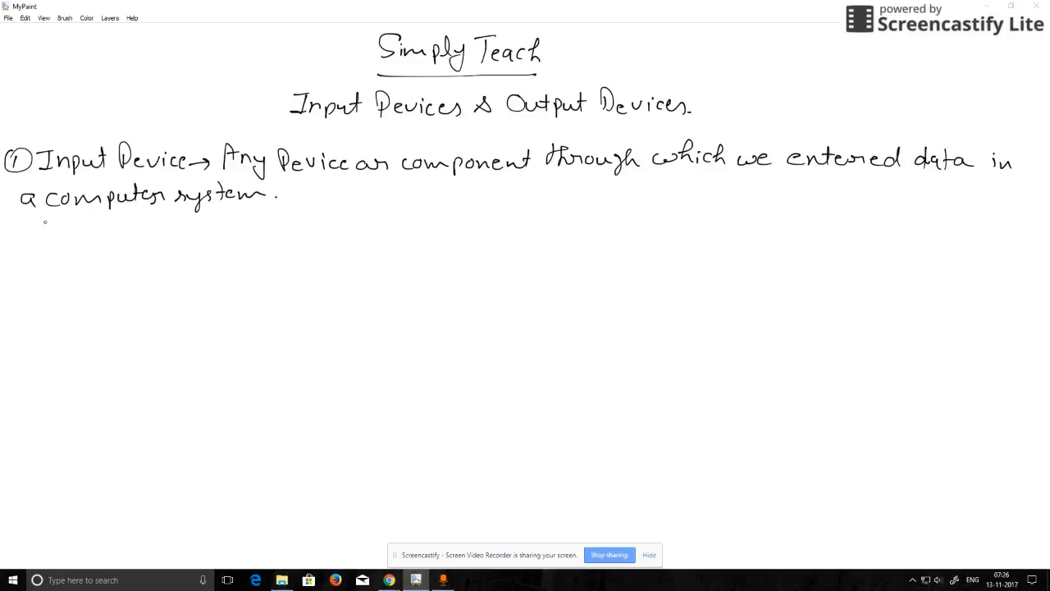
Write 'Example →' followed by 'Keyboard, Mouse' below the definition.
drag(29, 233, 65, 243)
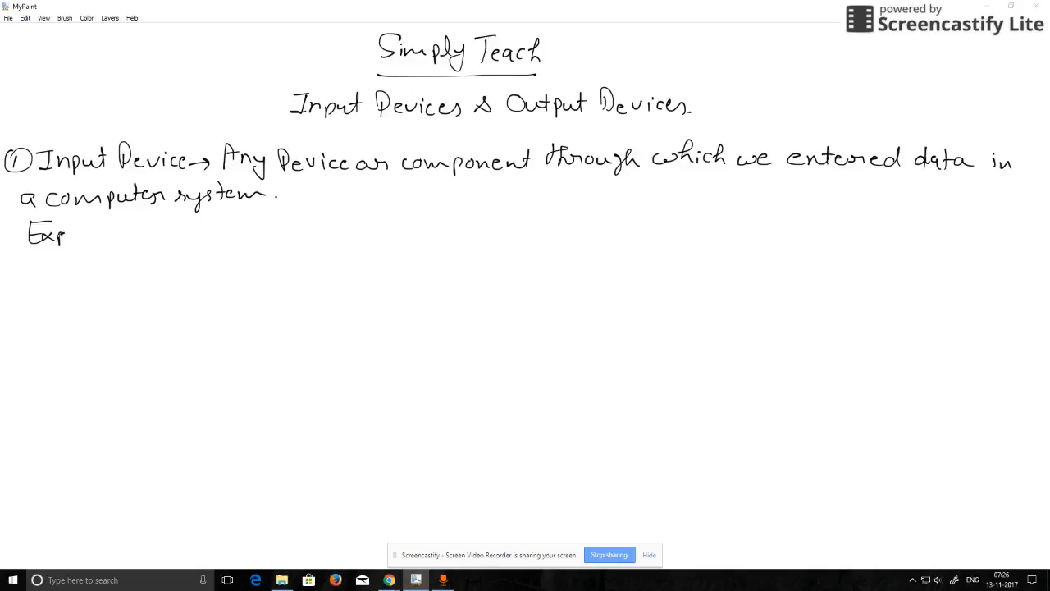
drag(66, 233, 139, 233)
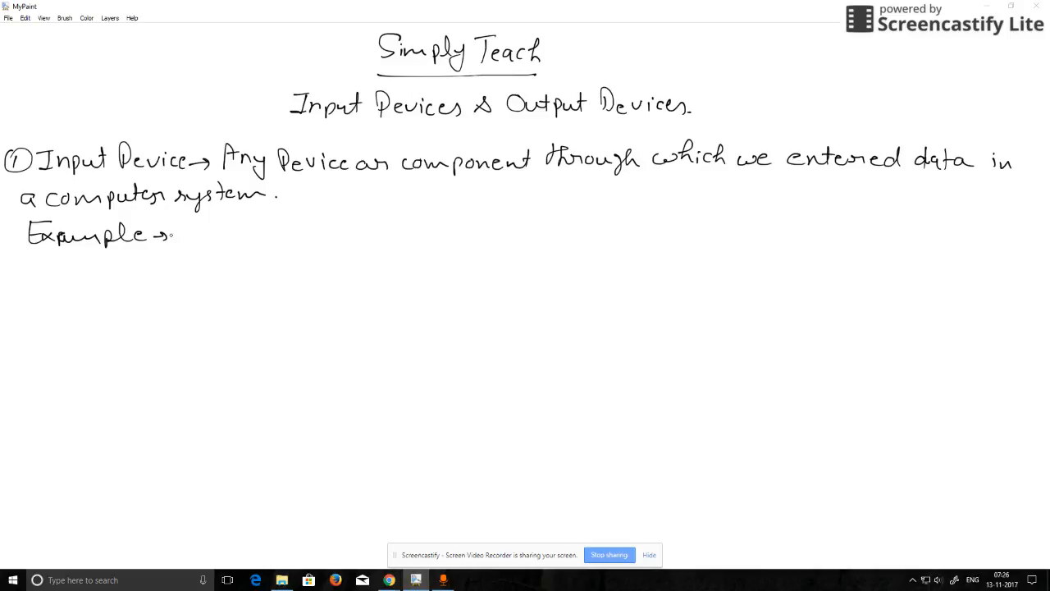
drag(178, 233, 212, 233)
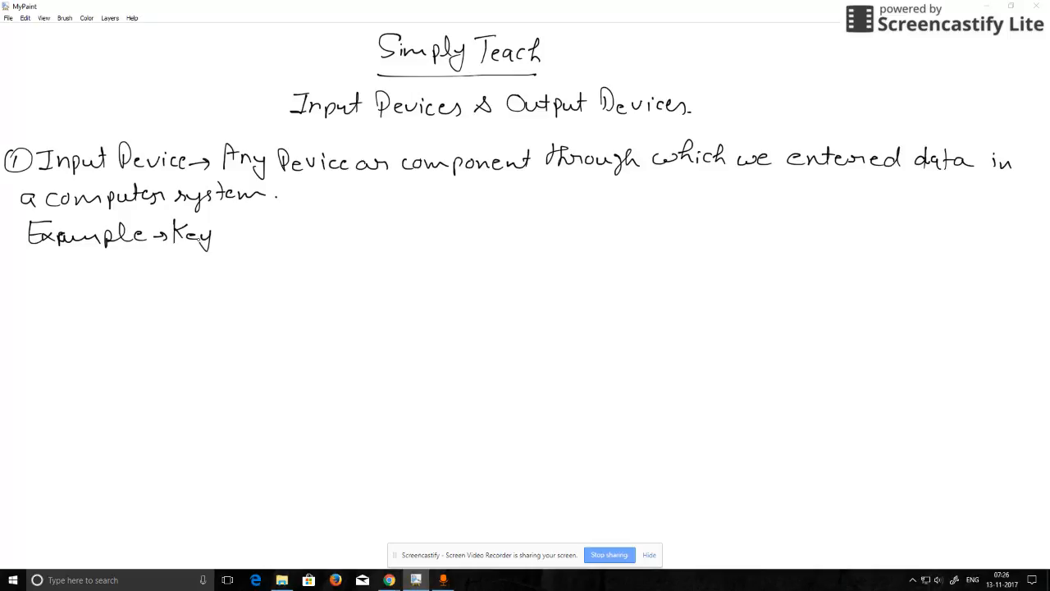
drag(211, 233, 279, 233)
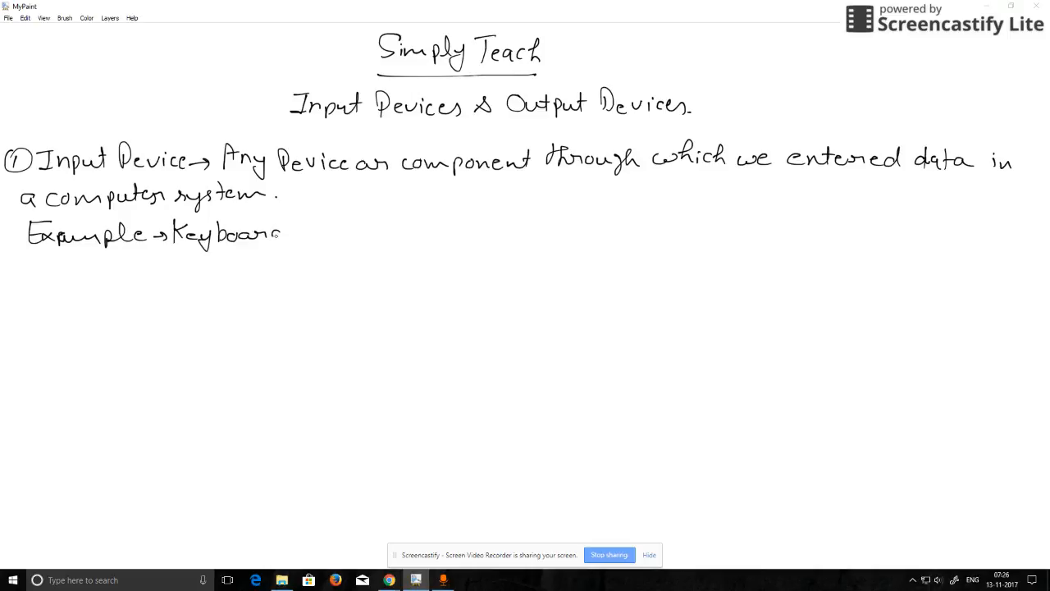
drag(282, 233, 335, 233)
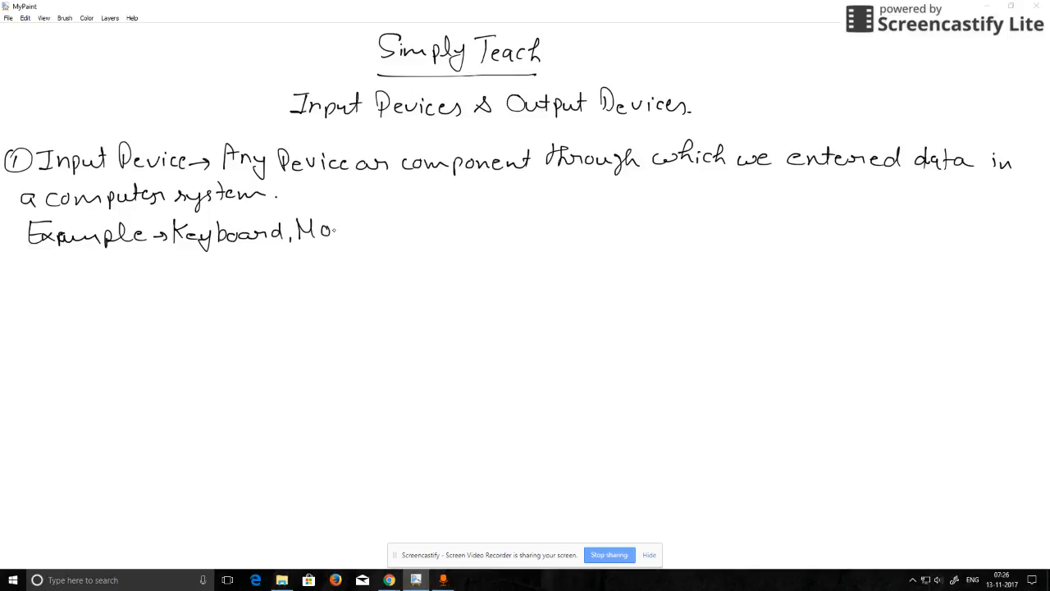
drag(337, 230, 394, 233)
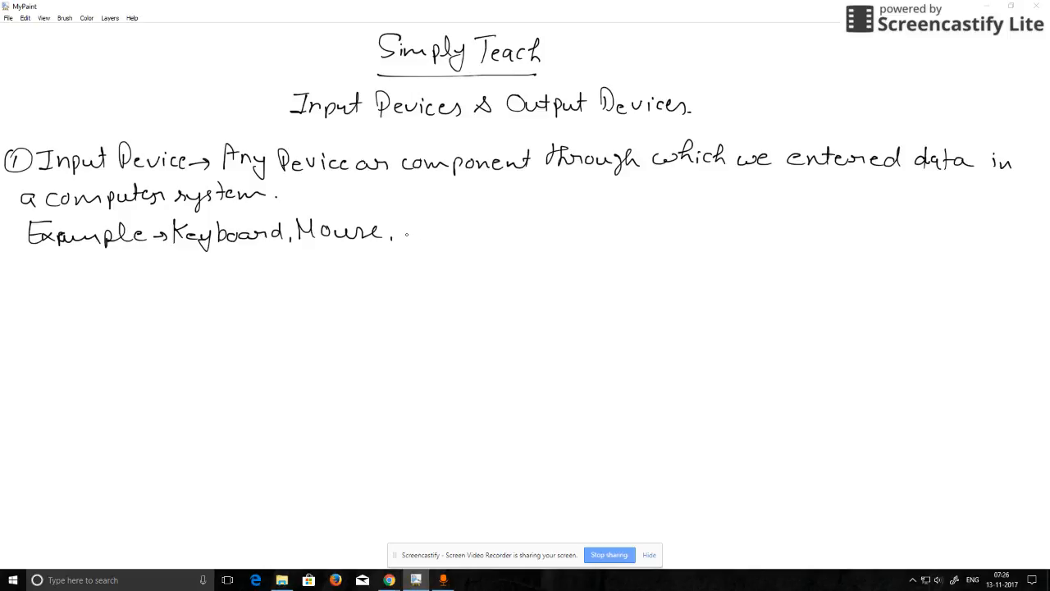
Add 'scanner, Joystick, Mic.' to complete the examples list.
drag(402, 229, 459, 233)
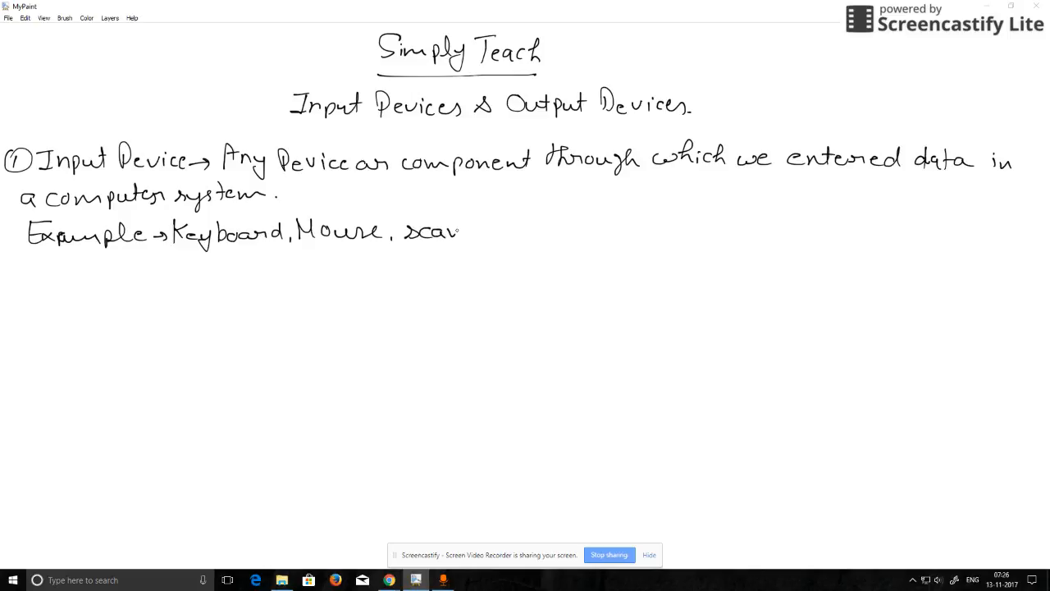
drag(459, 231, 534, 238)
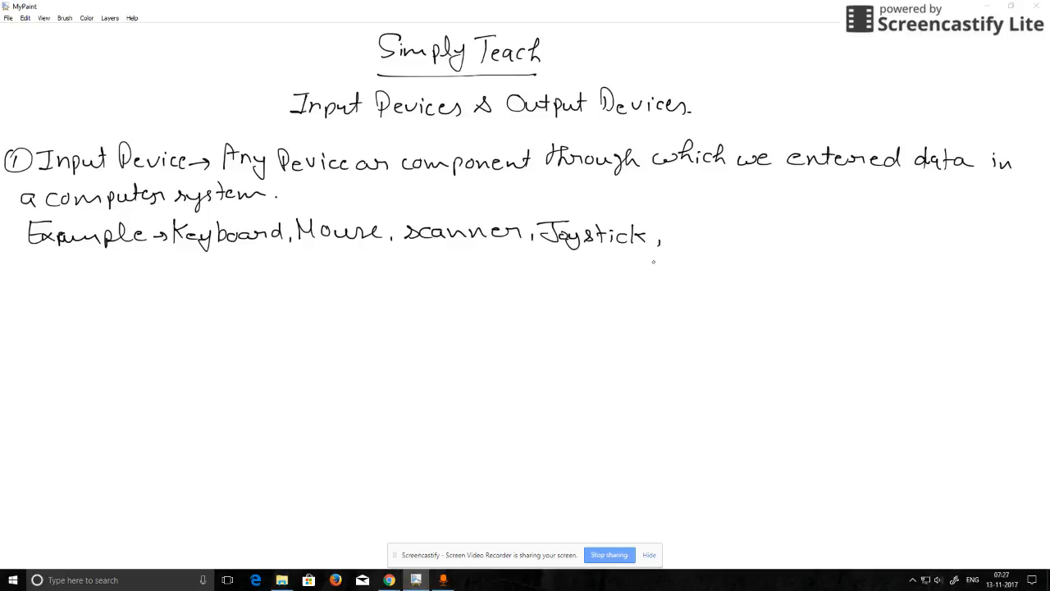
drag(673, 238, 693, 238)
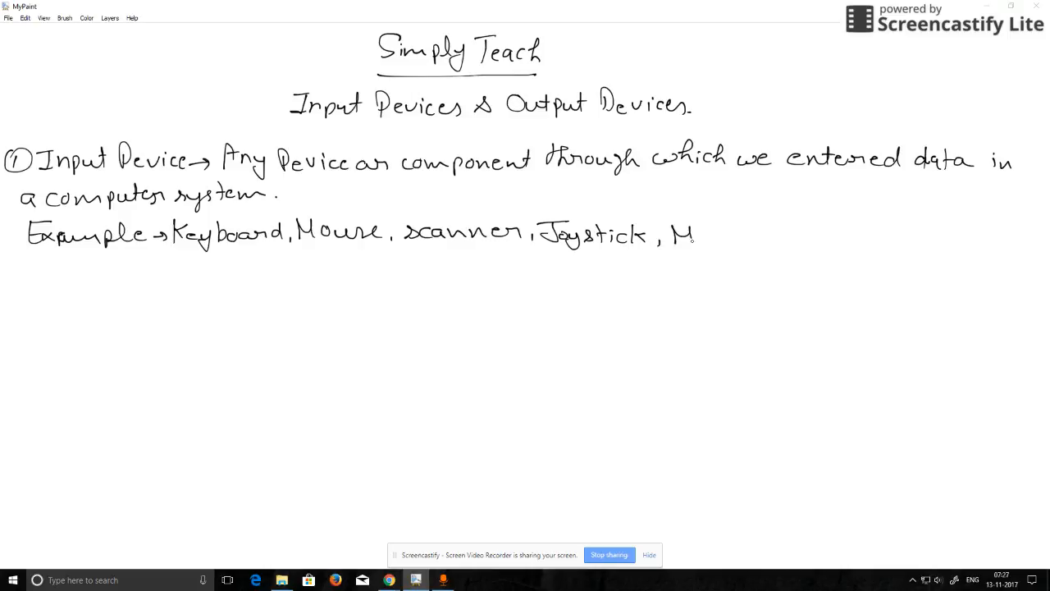
drag(702, 233, 742, 238)
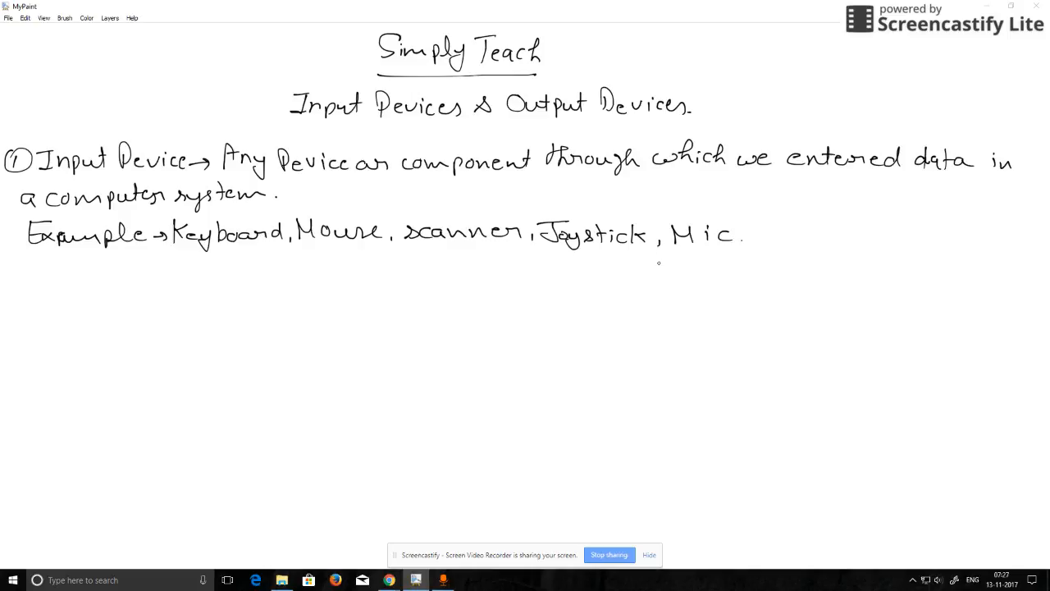
mouse_move(611, 253)
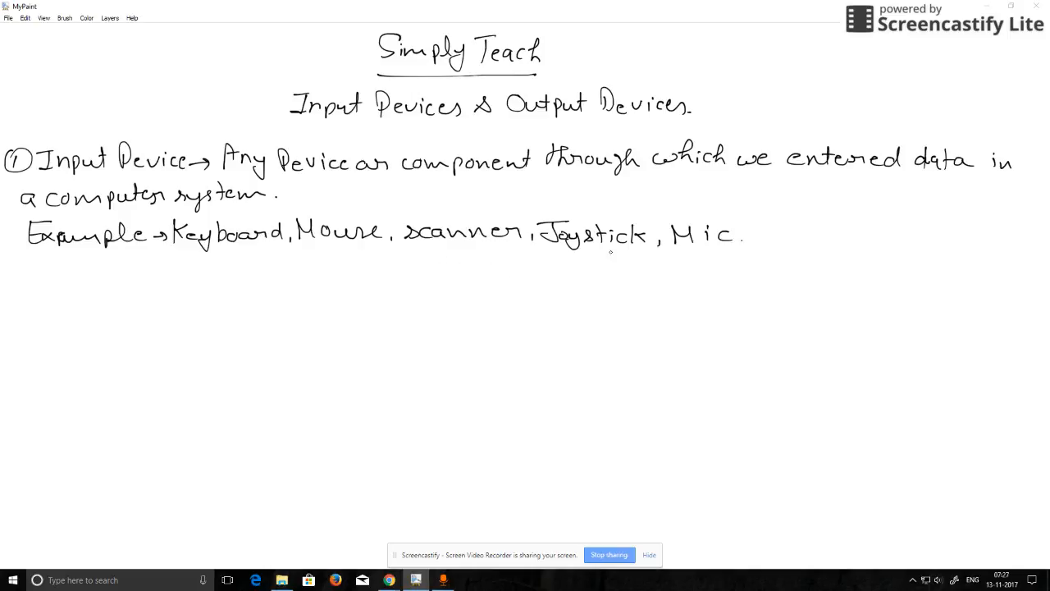
mouse_move(223, 257)
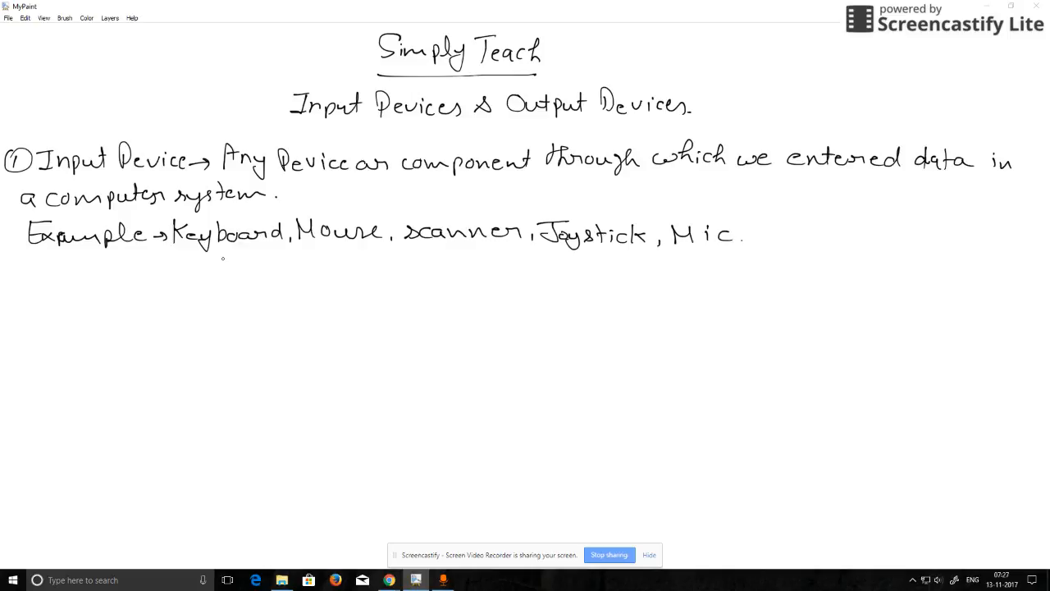
Tick the word Keyboard and draw a circled 2 for the second point.
drag(228, 245, 253, 255)
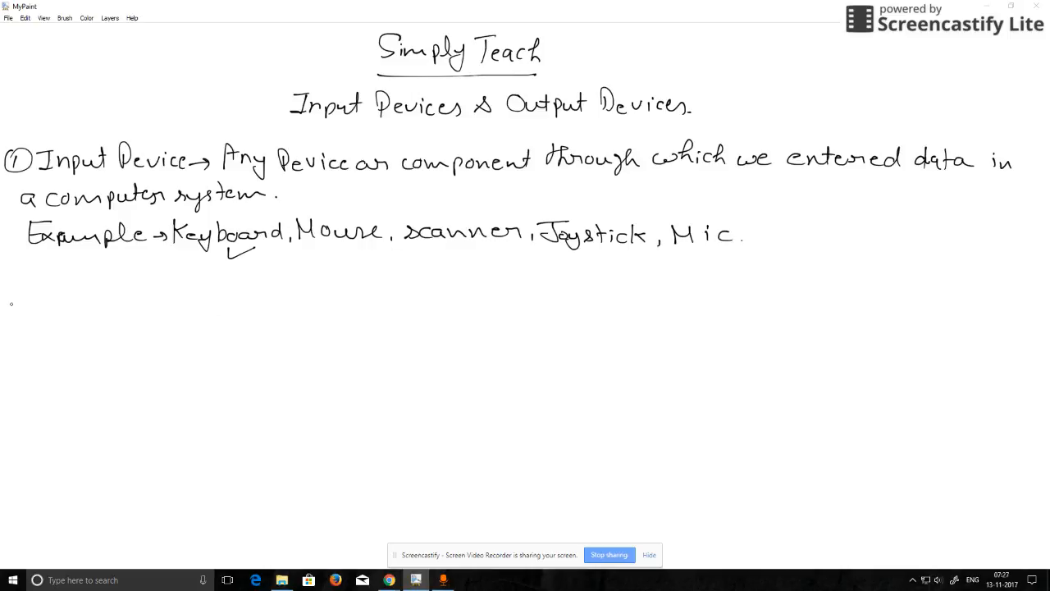
drag(8, 288, 33, 311)
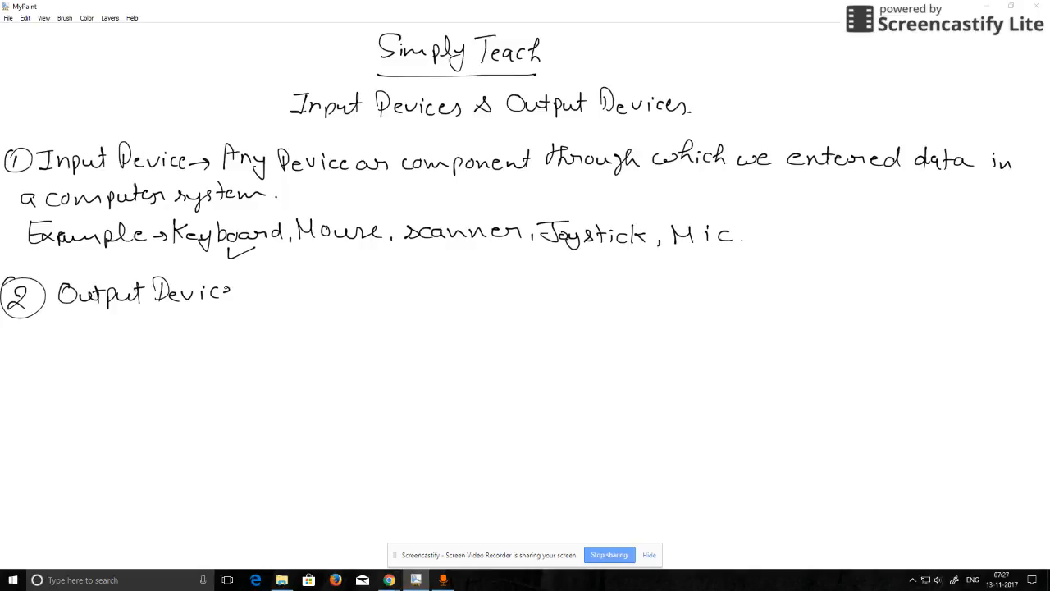
Add an arrow after Output Devices and write 'Any Device or component through'.
drag(238, 295, 271, 295)
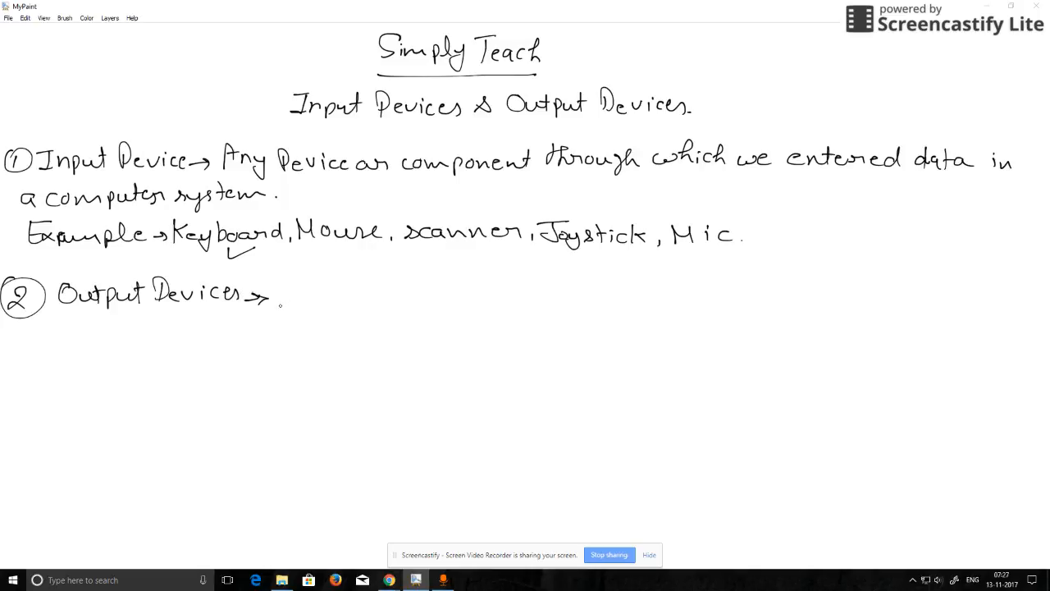
drag(279, 295, 345, 292)
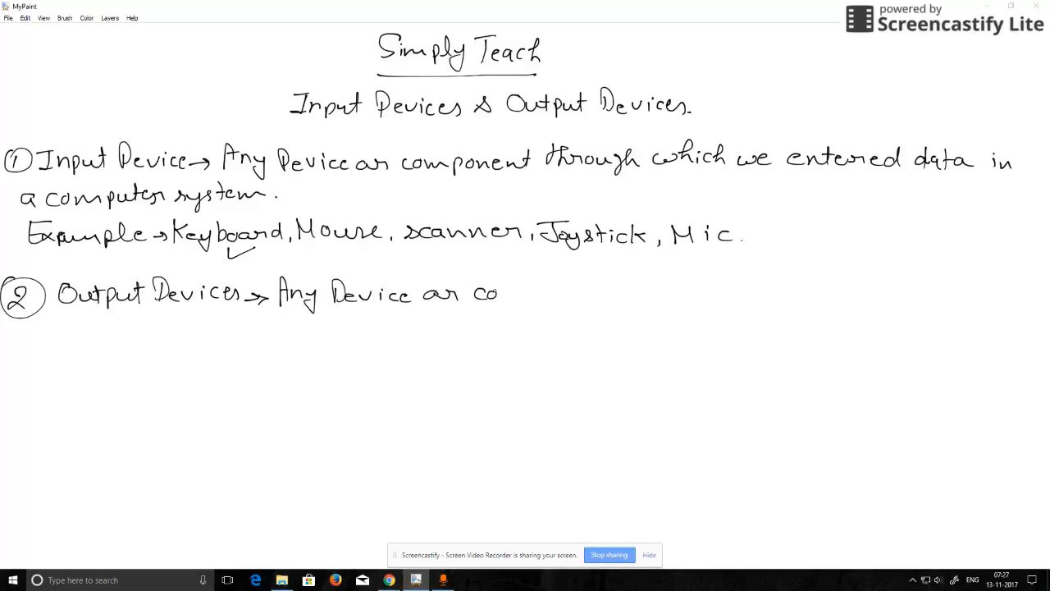
drag(496, 294, 571, 294)
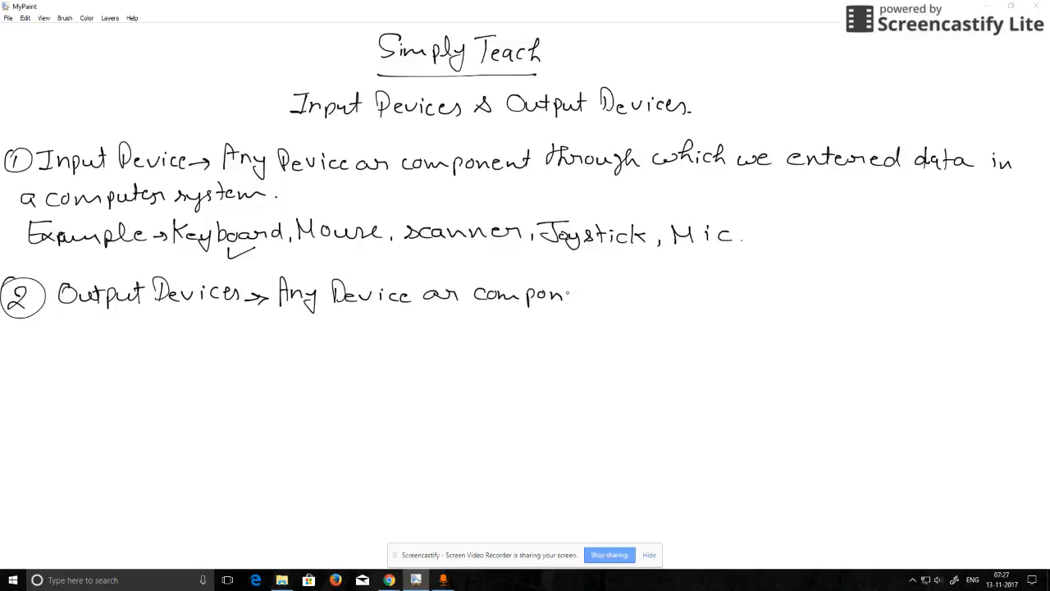
drag(566, 294, 627, 294)
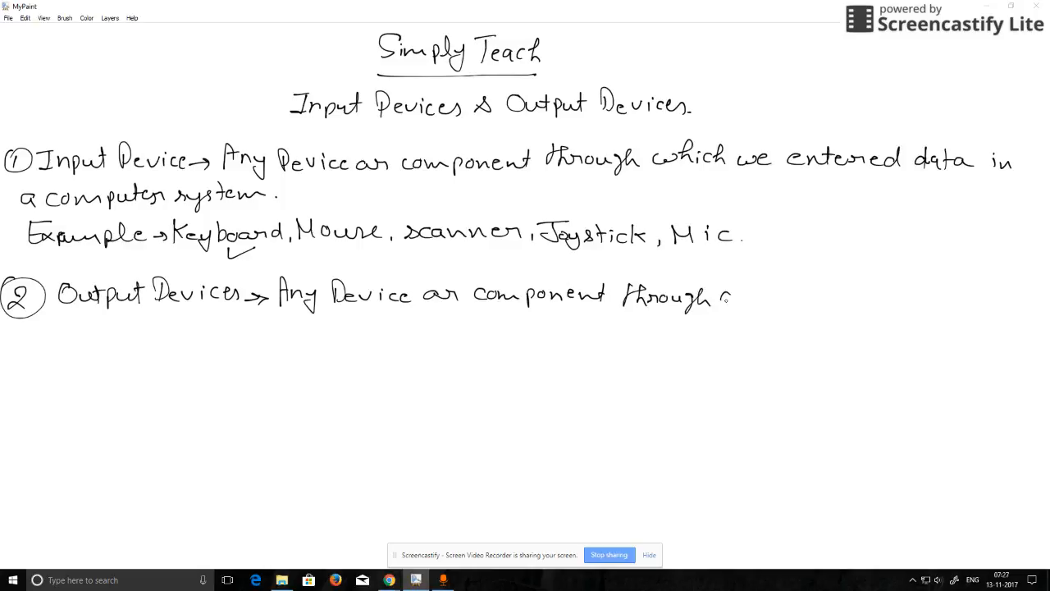
Finish the definition with 'which we take data from computer'.
drag(722, 295, 812, 295)
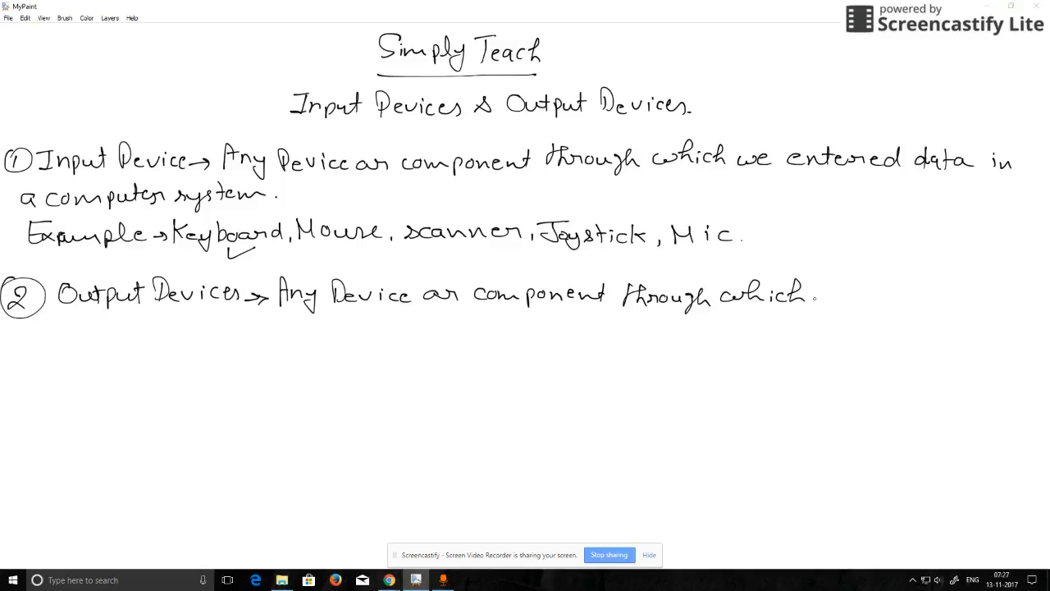
drag(829, 296, 870, 295)
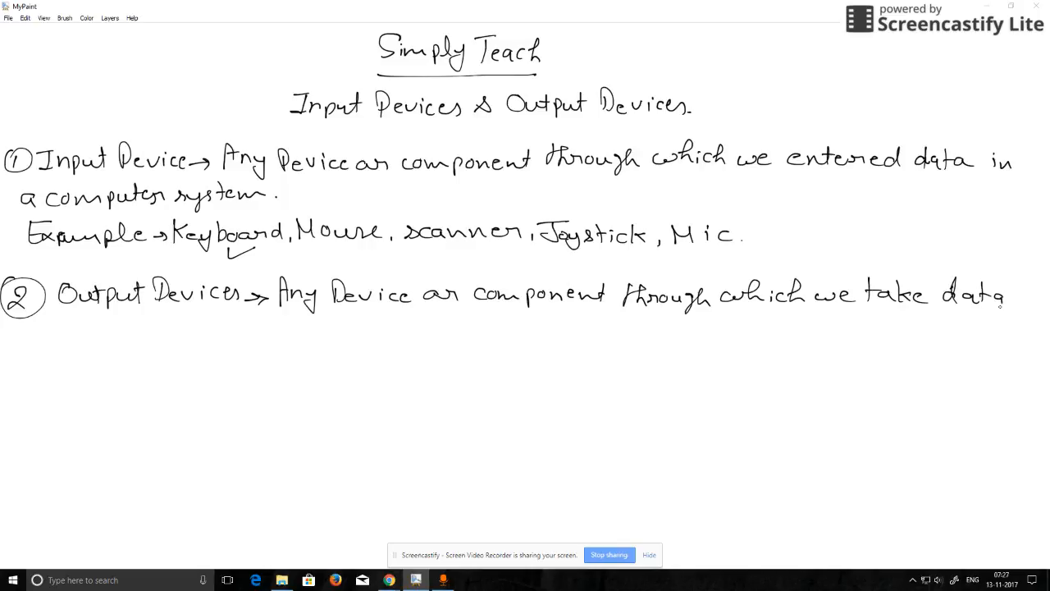
drag(13, 328, 25, 345)
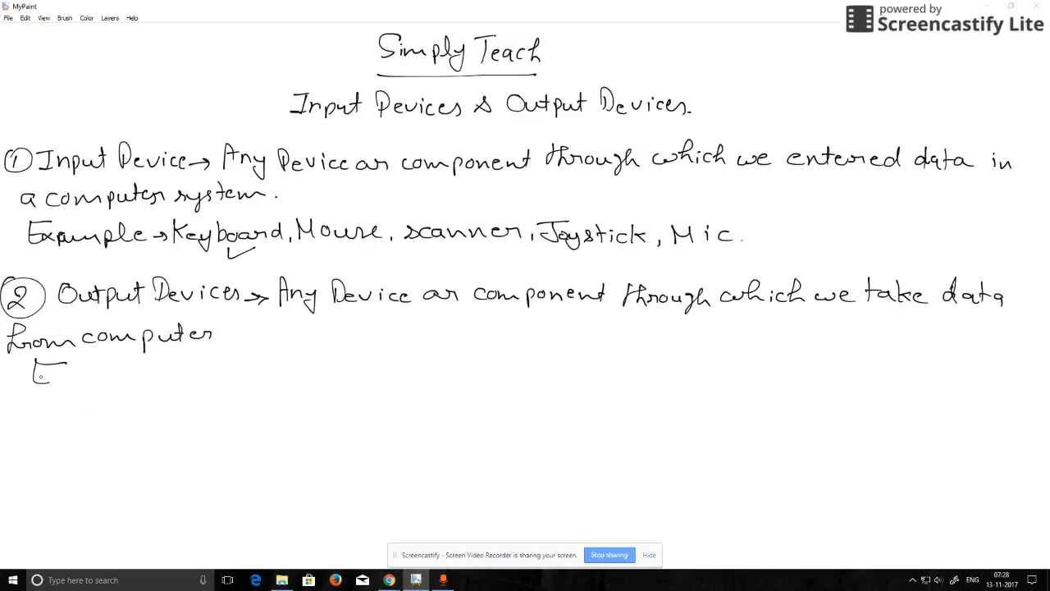
Write 'Example :- Printer,' on a new line below the output definition.
drag(32, 378, 115, 377)
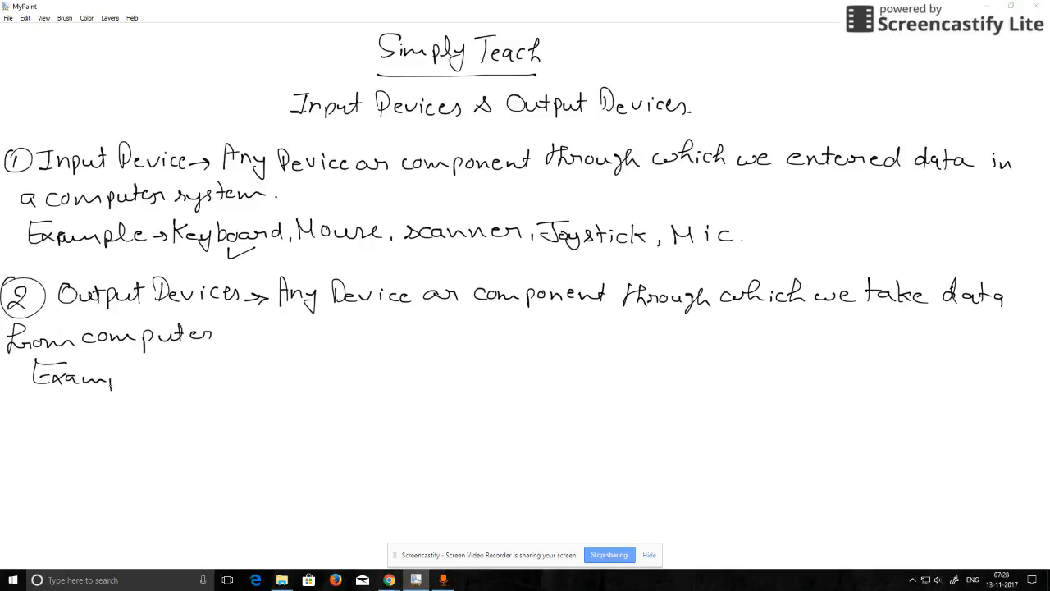
drag(115, 378, 172, 378)
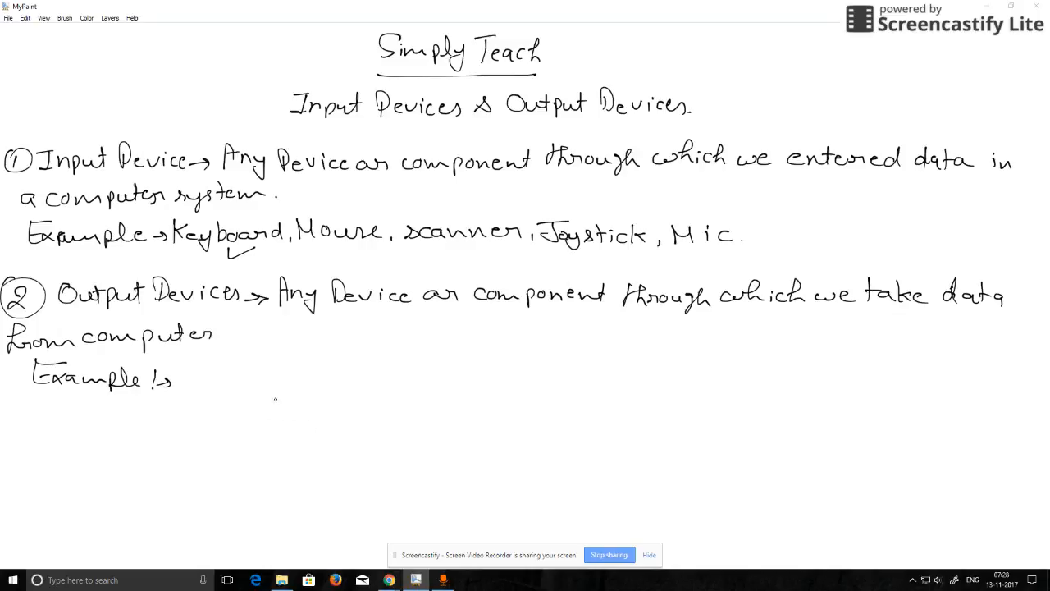
drag(184, 381, 230, 391)
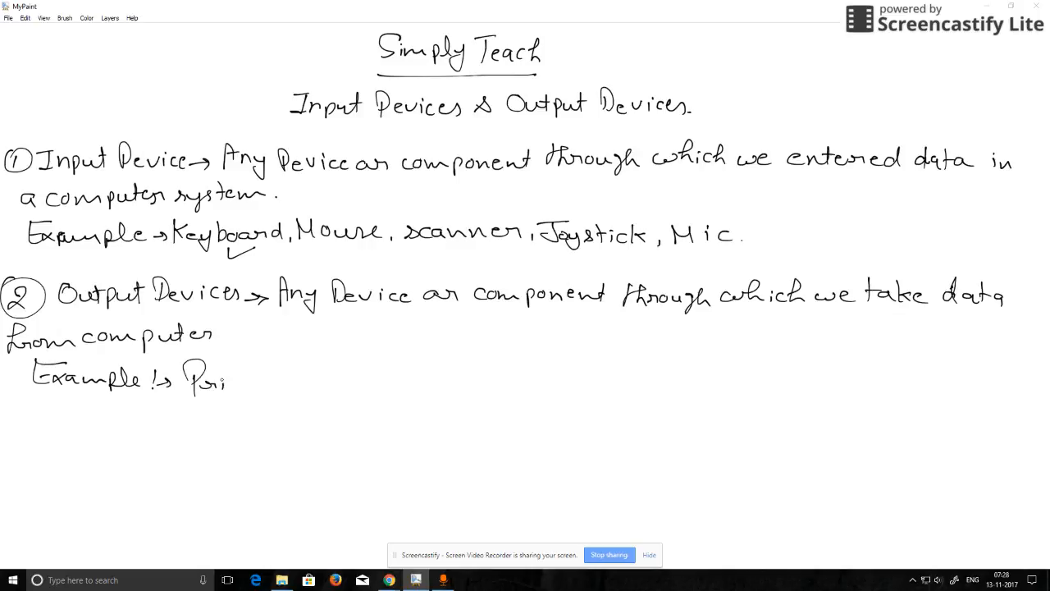
drag(229, 381, 271, 381)
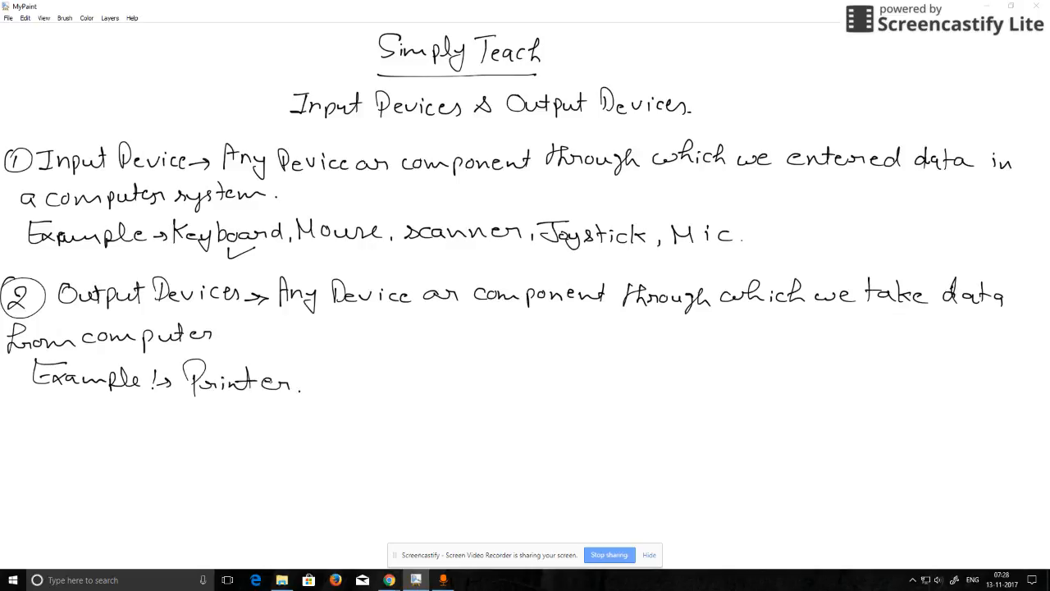
drag(309, 381, 336, 390)
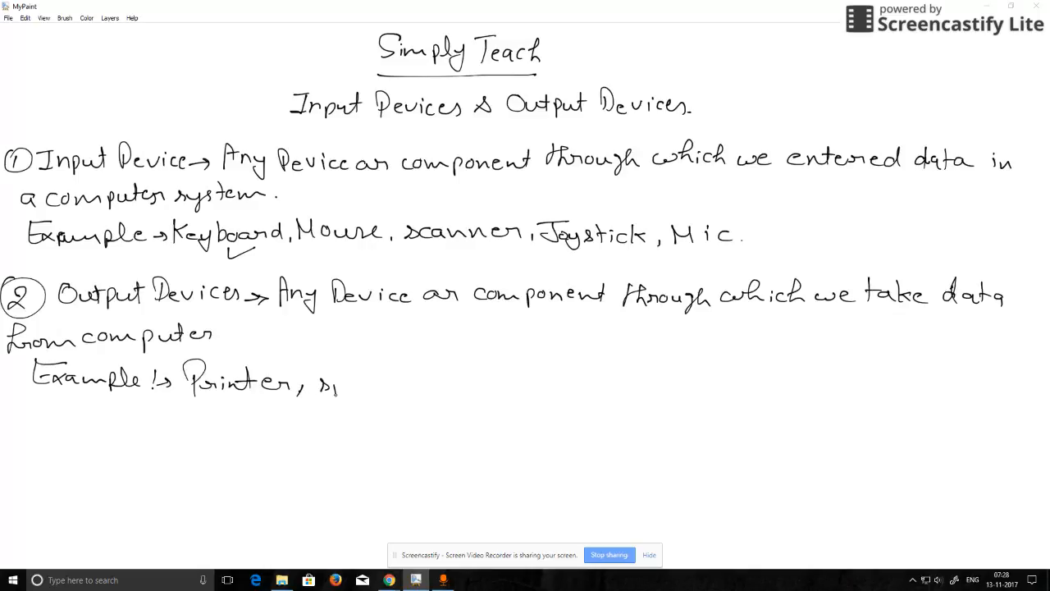
Add 'speaker, Projector & Monitor etc.' to finish the examples list.
drag(320, 381, 411, 381)
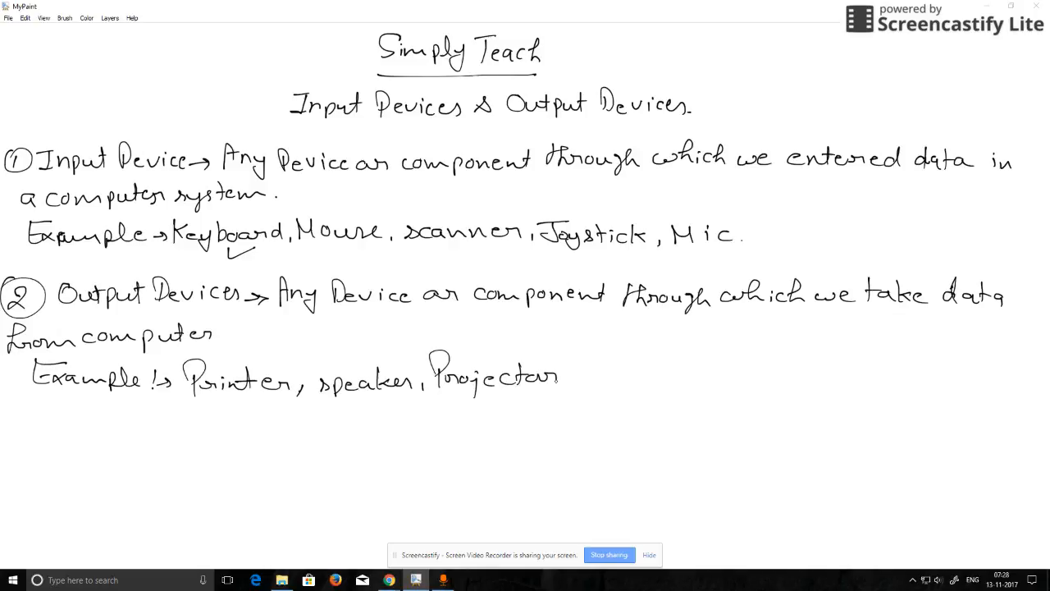
drag(566, 378, 643, 378)
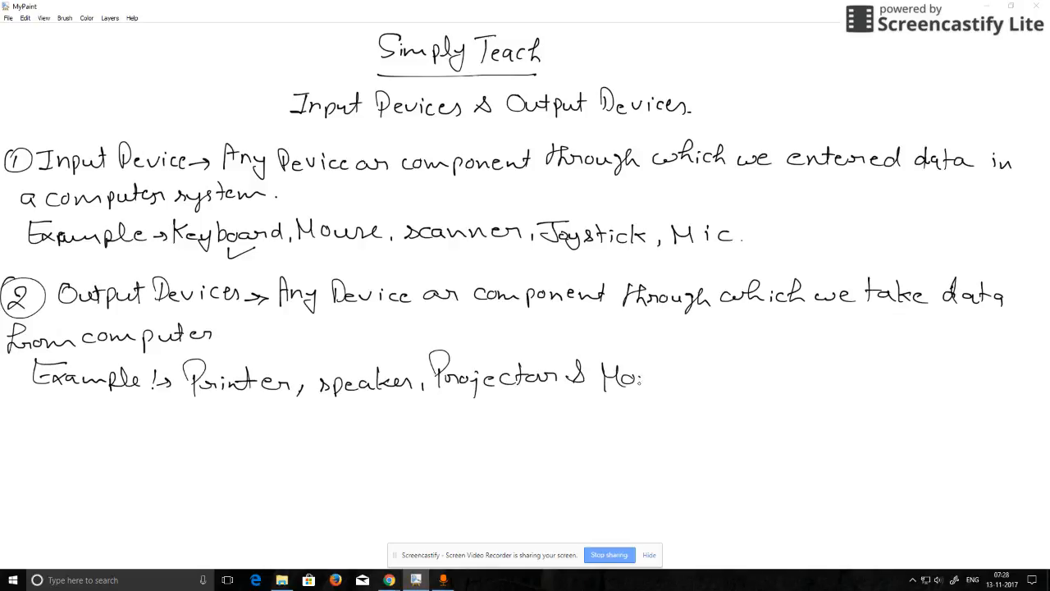
drag(636, 377, 736, 377)
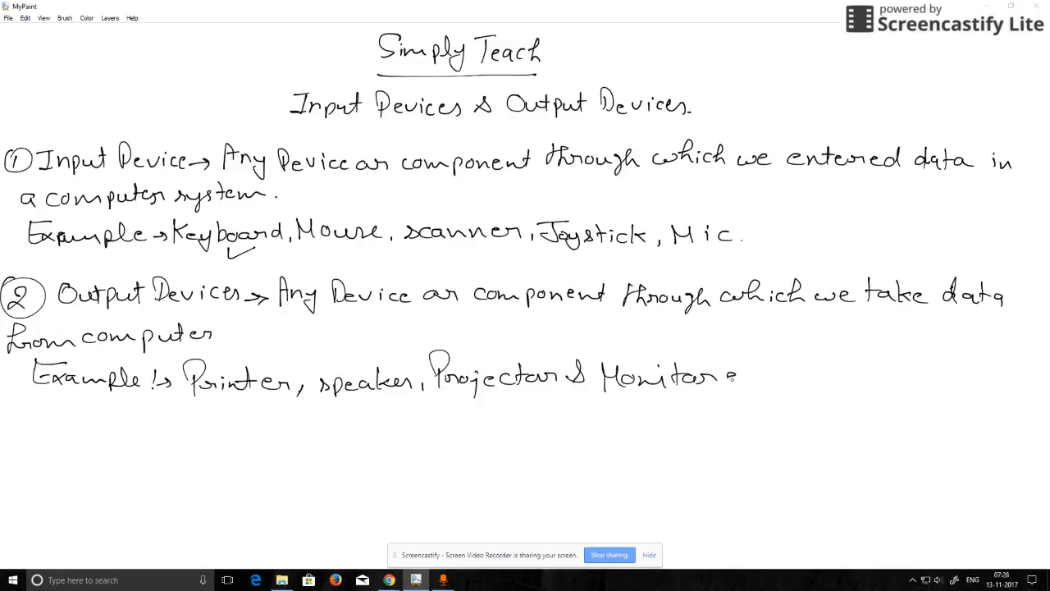
drag(739, 378, 788, 377)
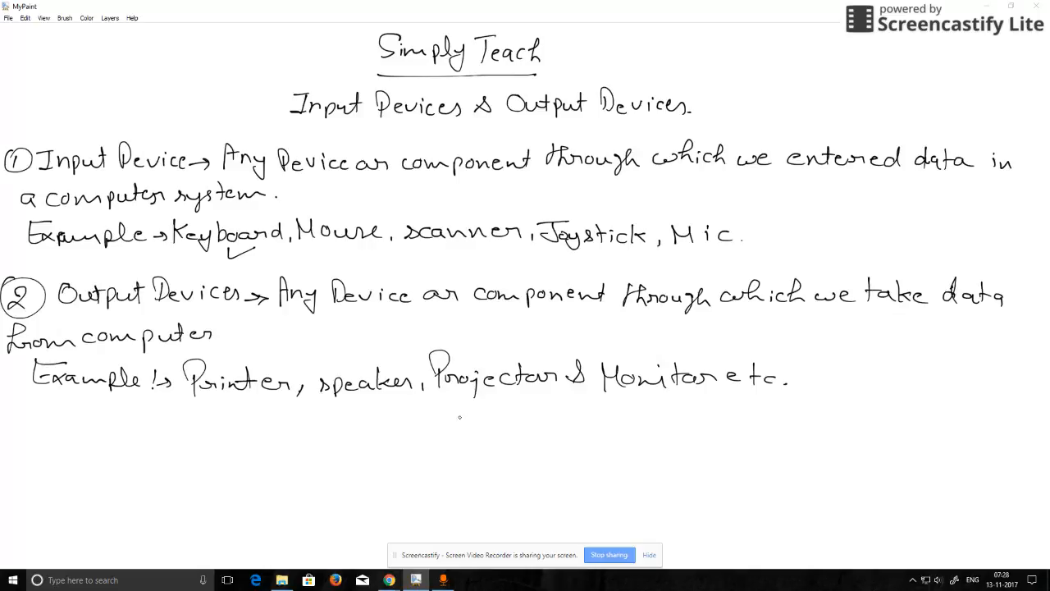
mouse_move(464, 413)
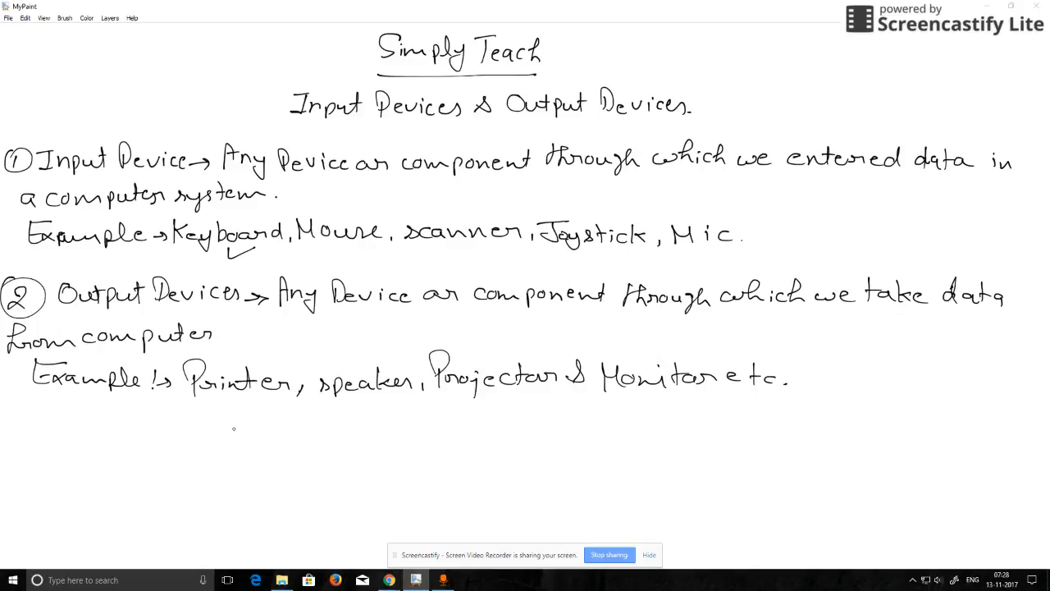
Tick and circle the word Printer, and tick the phrase 'we take data'.
drag(229, 402, 250, 394)
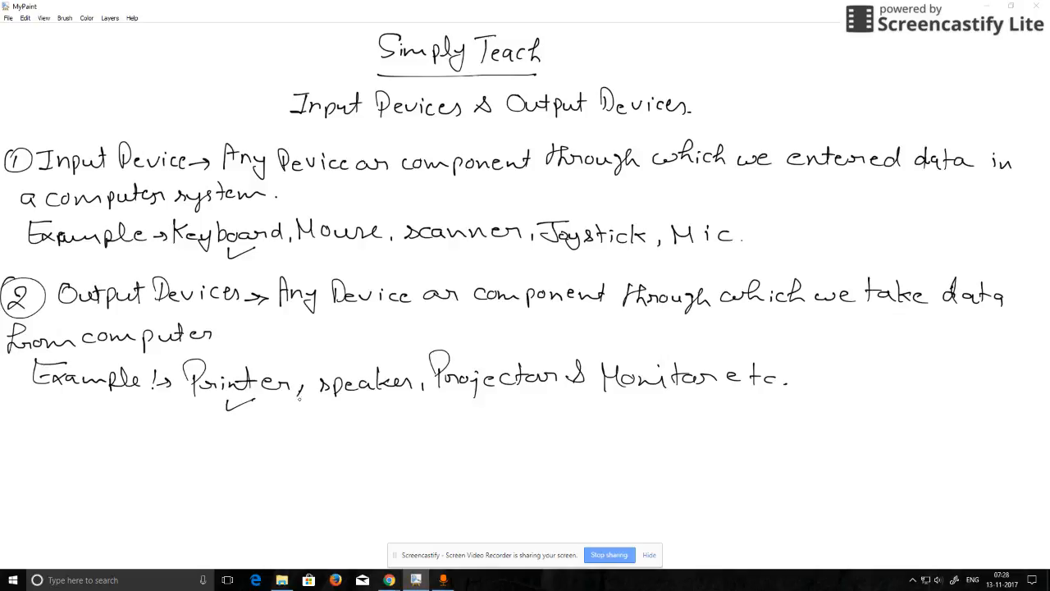
mouse_move(303, 410)
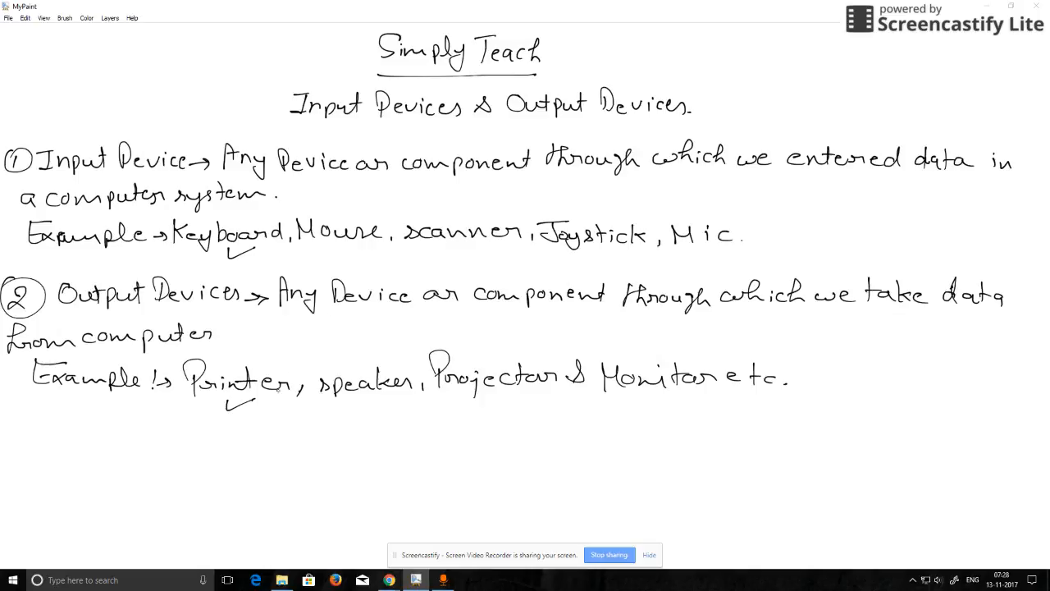
drag(188, 361, 189, 410)
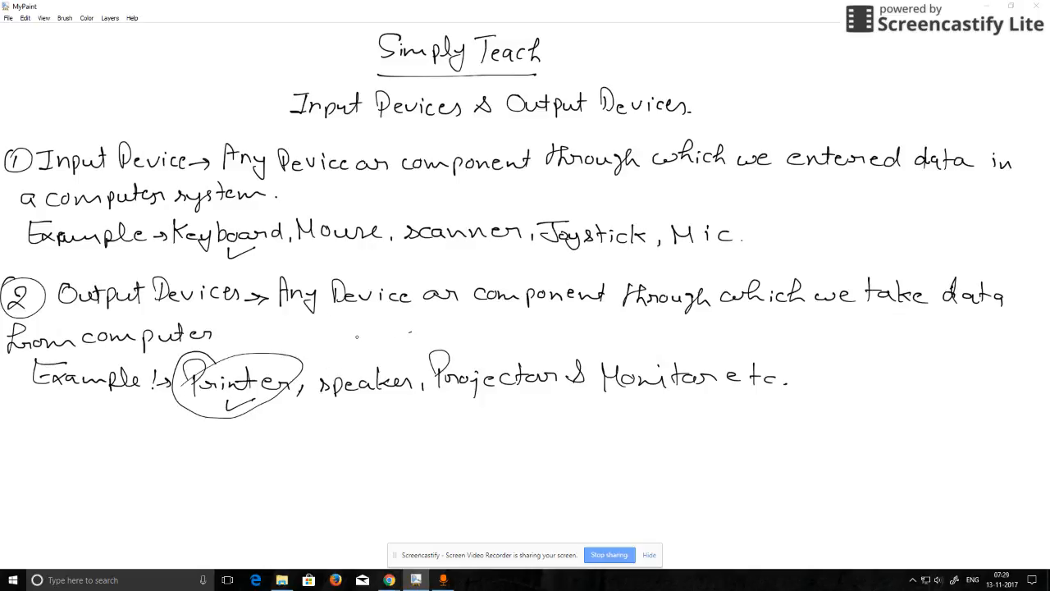
drag(353, 345, 386, 332)
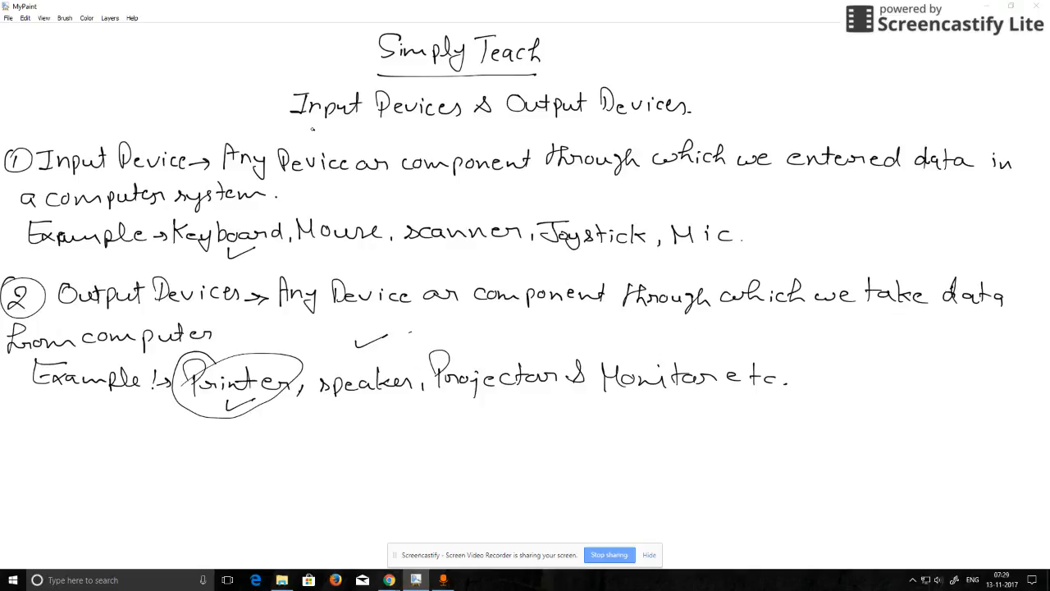
Underline the Input Devices & Output Devices heading and start a mark below the examples.
drag(310, 128, 672, 125)
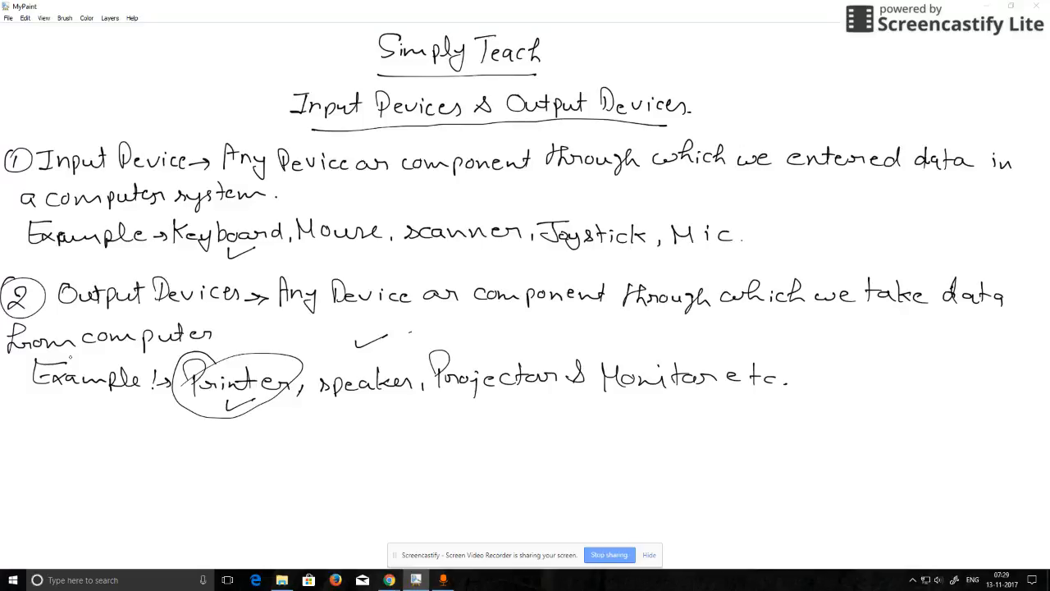
drag(660, 430, 657, 456)
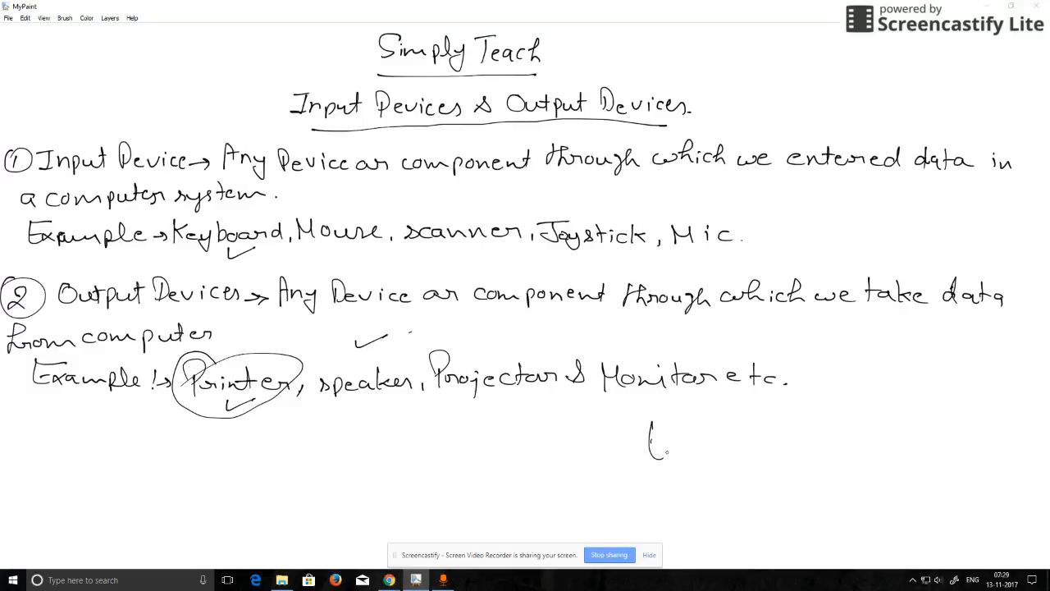